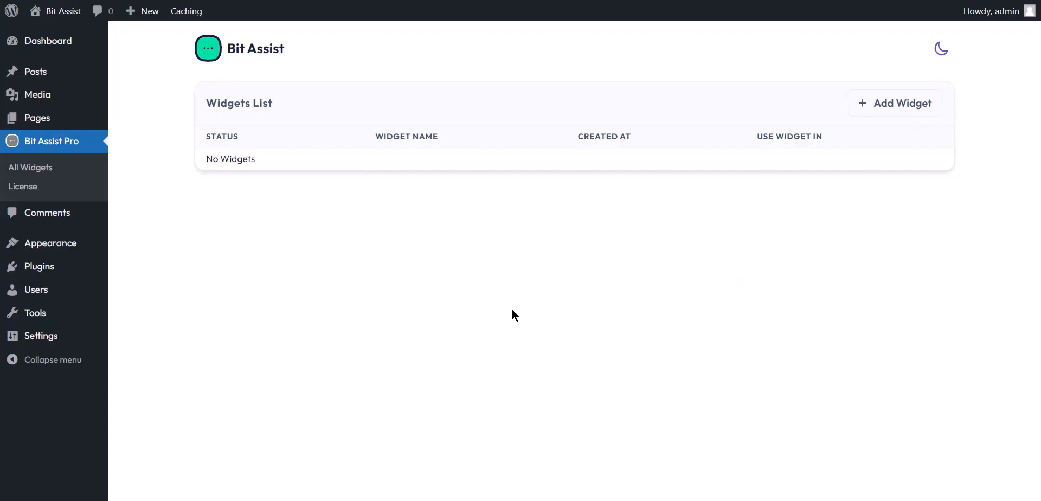
- Create a new widget named 'Bit Assist'
click(893, 103)
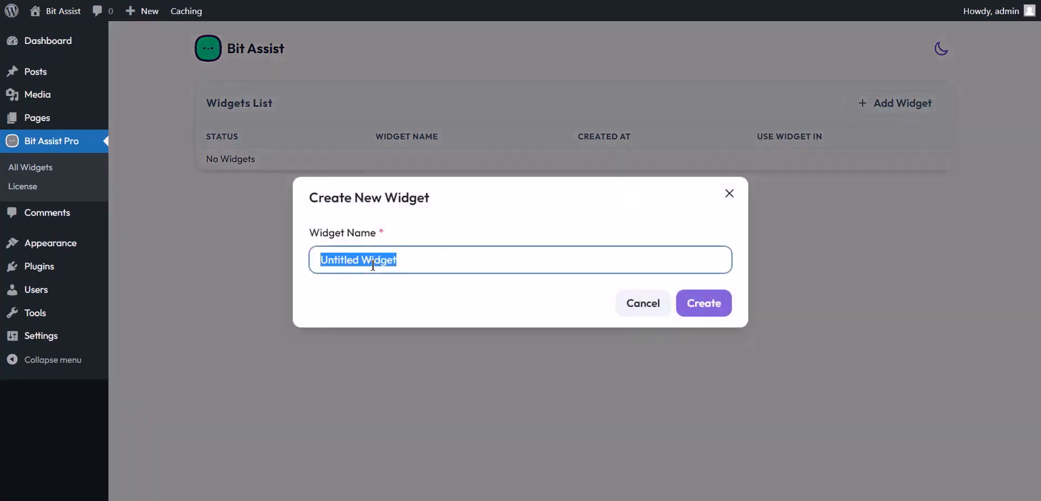
text(Bit Assist)
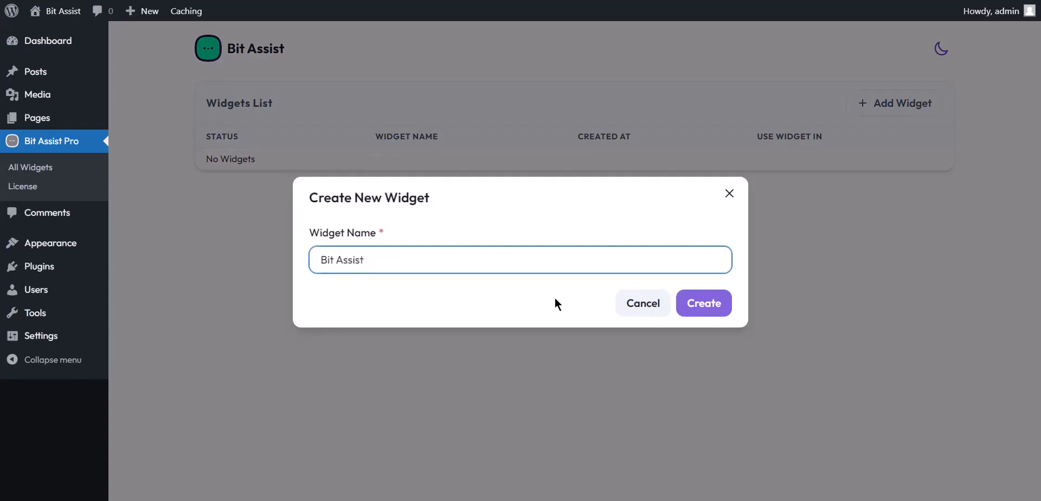
click(703, 303)
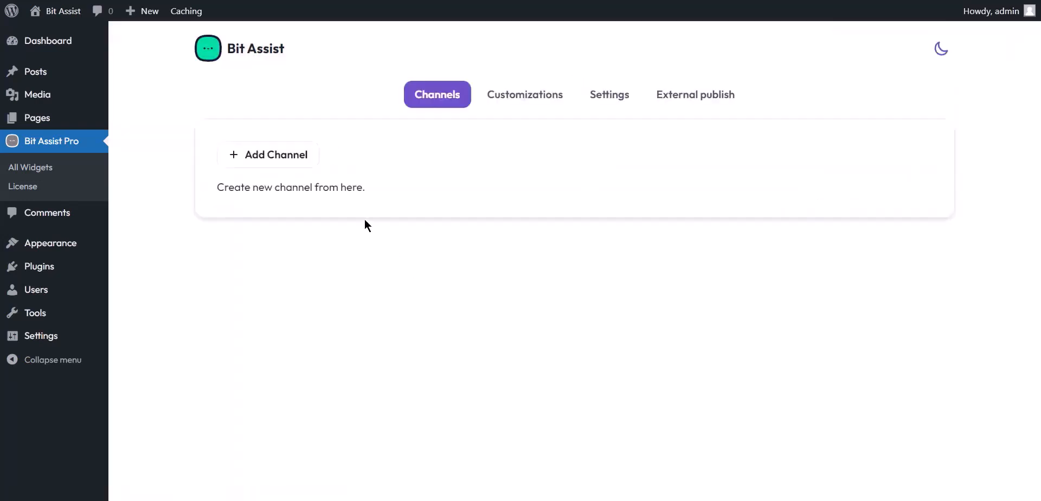
- Add a Messenger channel with Facebook username 'bitappsfb'
click(268, 155)
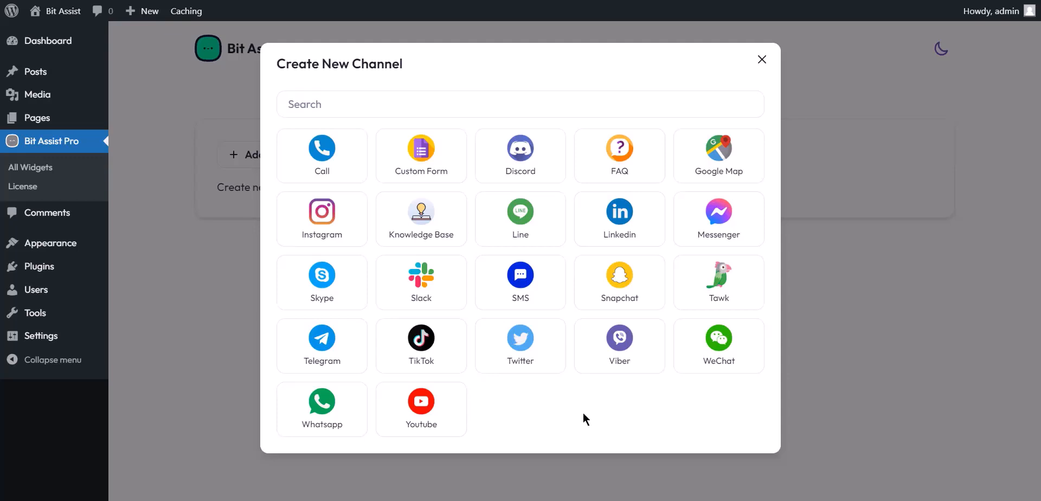
mouse_move(718, 219)
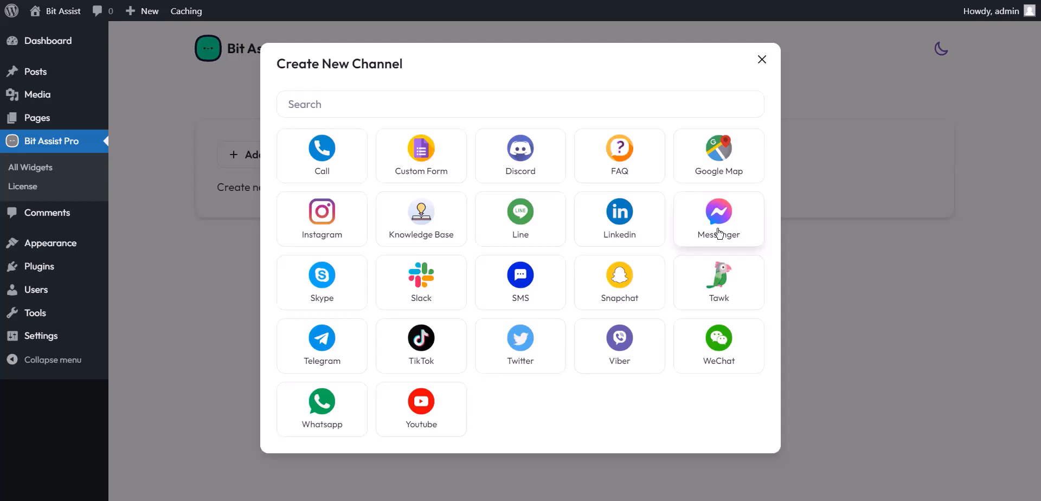
click(718, 219)
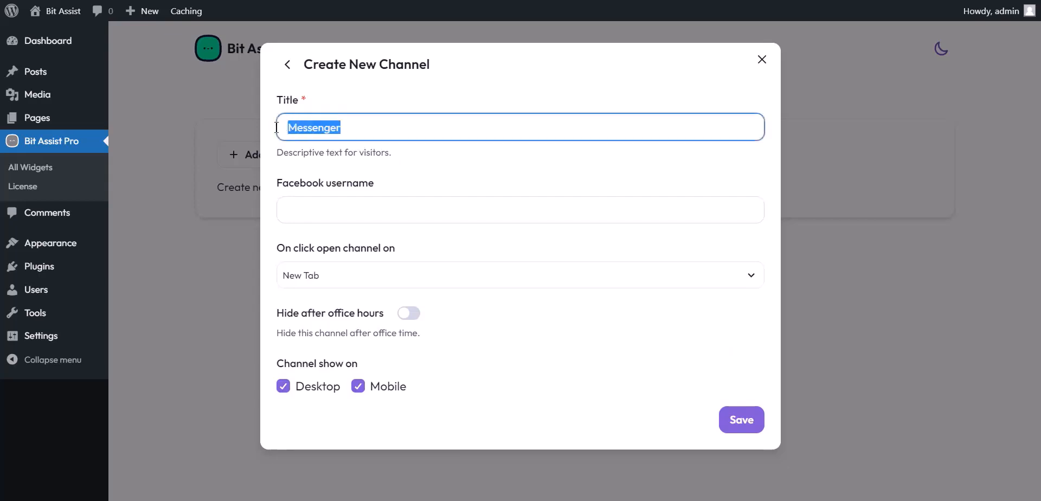
click(519, 209)
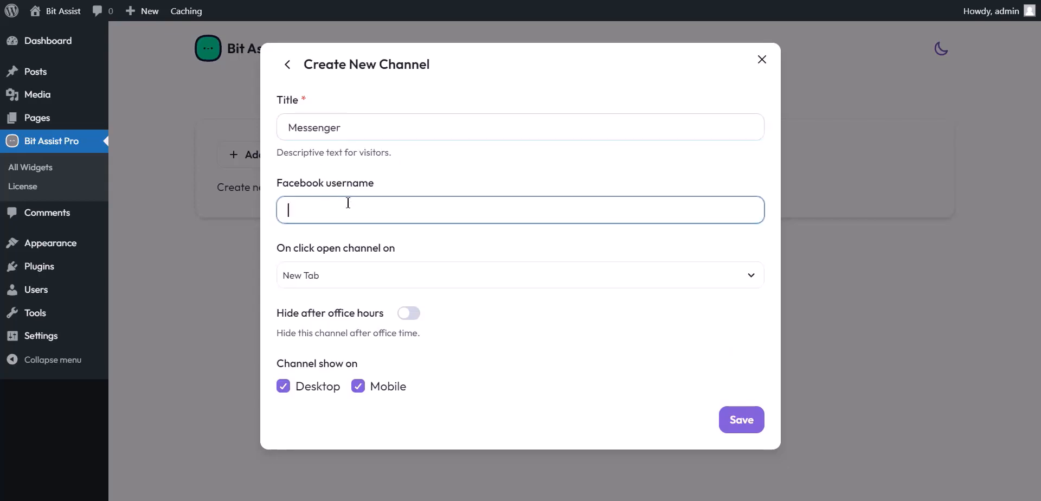
text(bitappsfb)
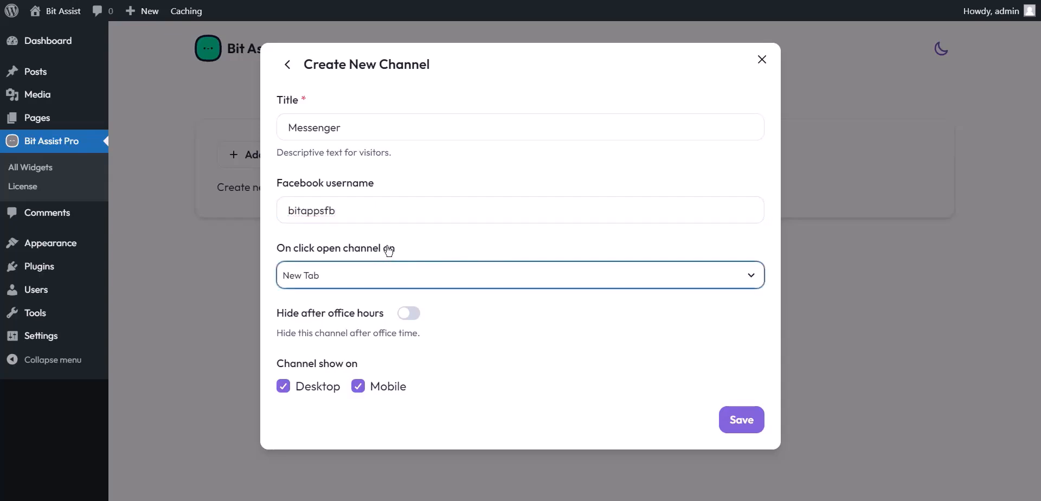
- Review the open behaviour, leave hide-after-office-hours off, adjust desktop visibility and save the channel
click(520, 274)
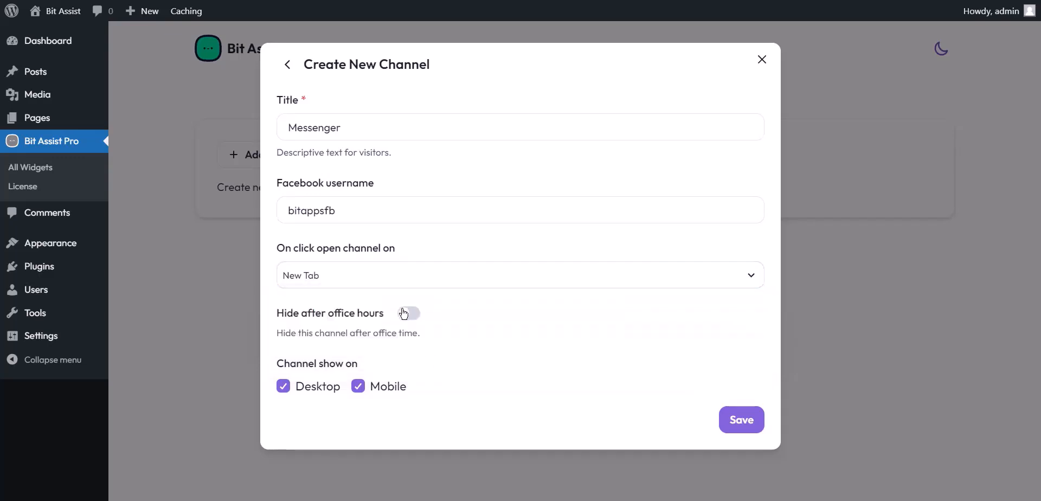
click(409, 312)
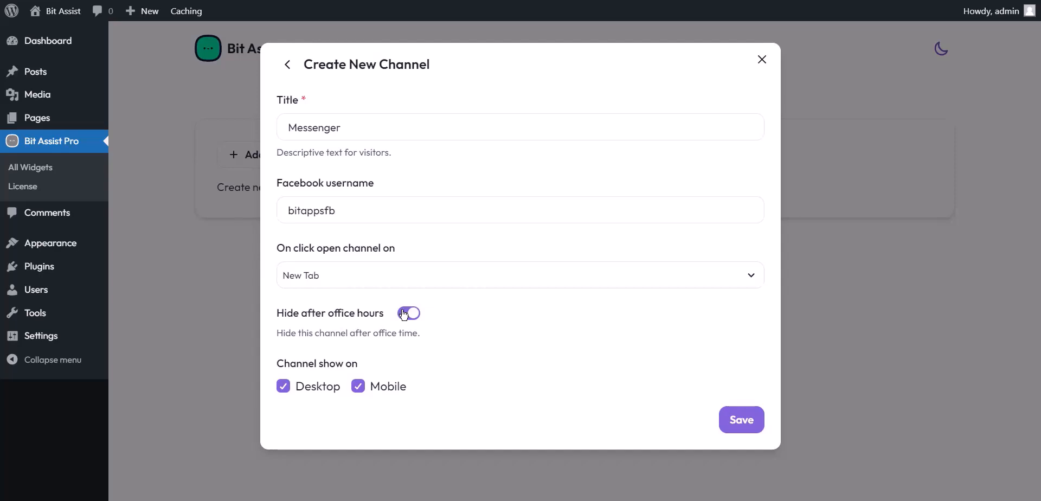
click(408, 312)
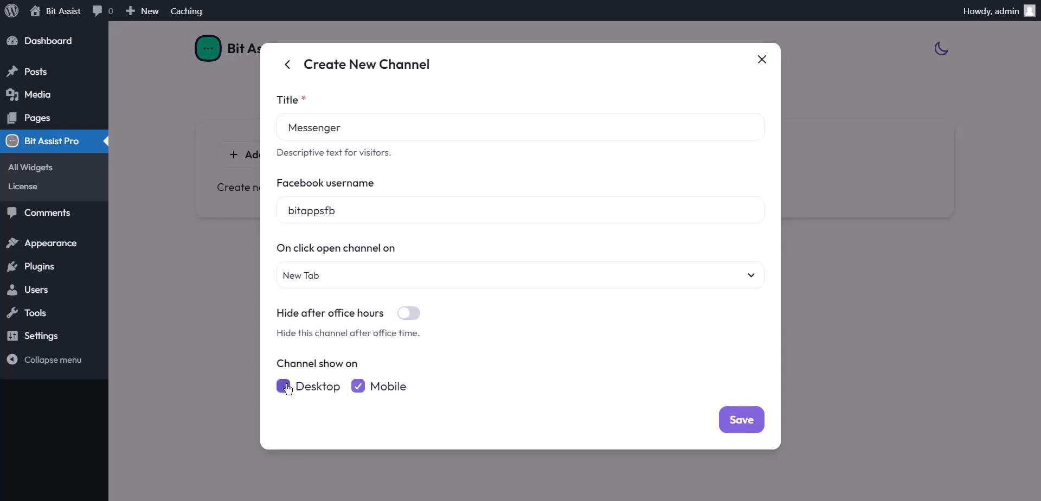
click(358, 386)
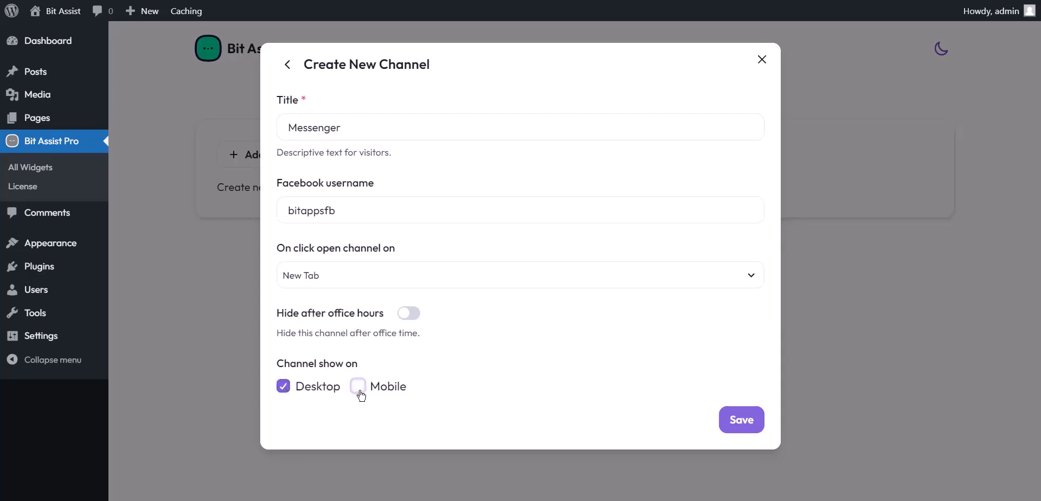
click(740, 420)
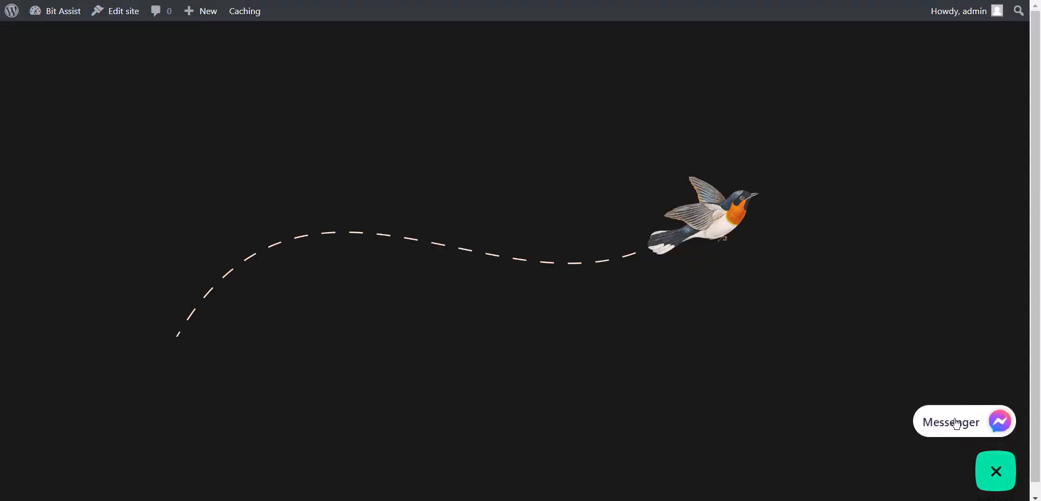
- Try the Messenger entry from the widget bubble on the live site
click(963, 422)
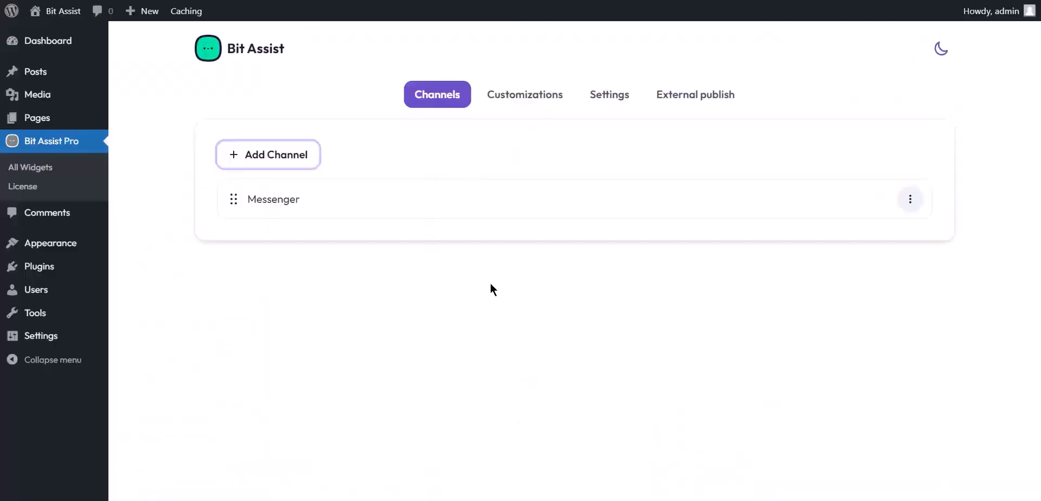
- Add a Youtube channel pointing to 'channel/UCjUl8UGn-G6zXZ-Wpd7Sc3g' and save it
click(267, 155)
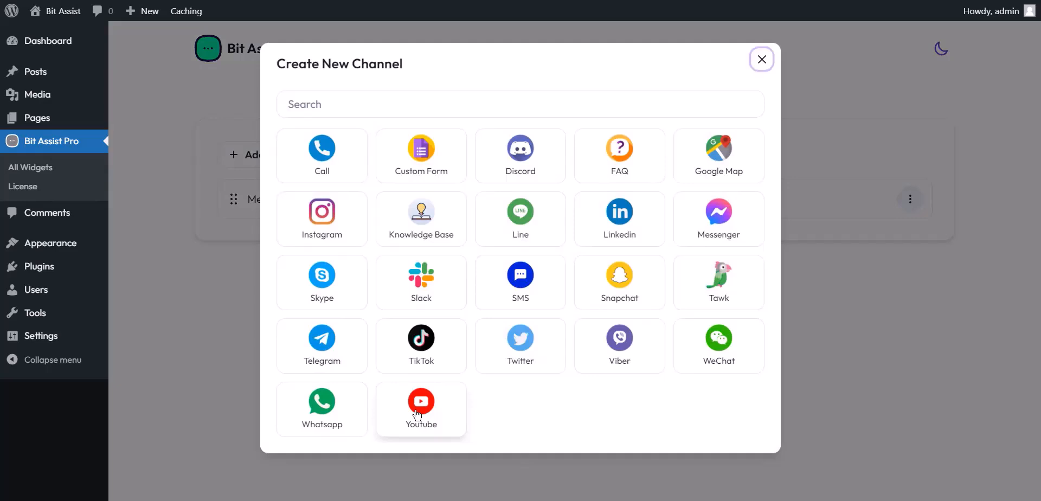
click(420, 407)
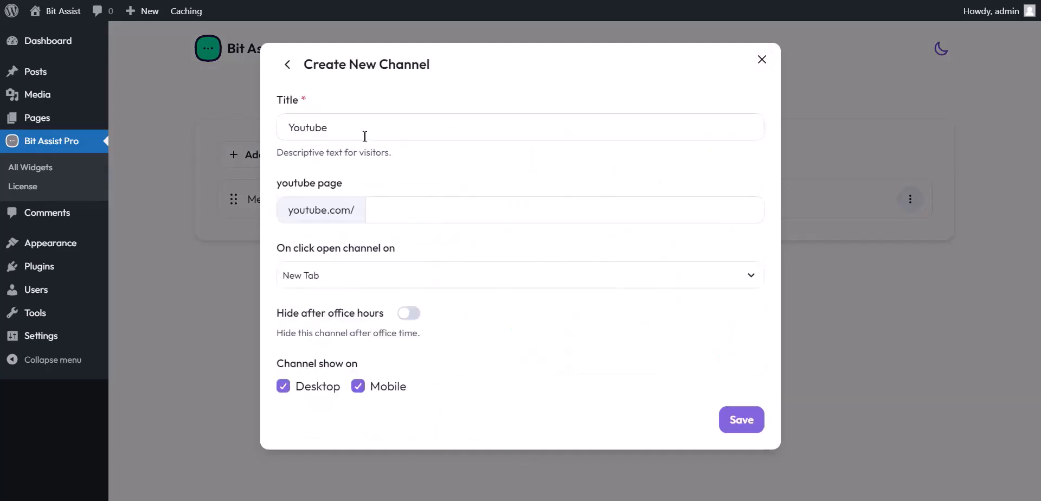
click(563, 210)
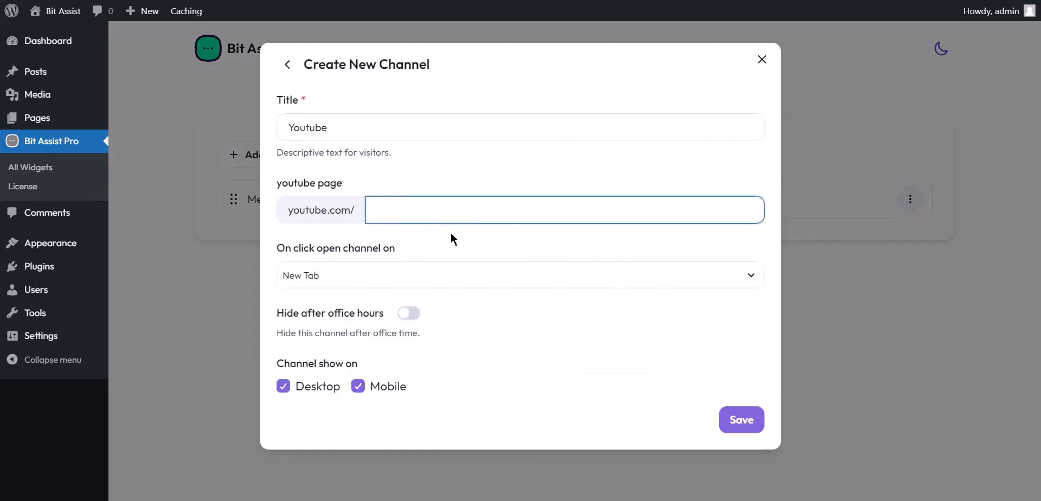
text(channel/UCjUl8UGn-G6zXZ-Wpd7Sc3g)
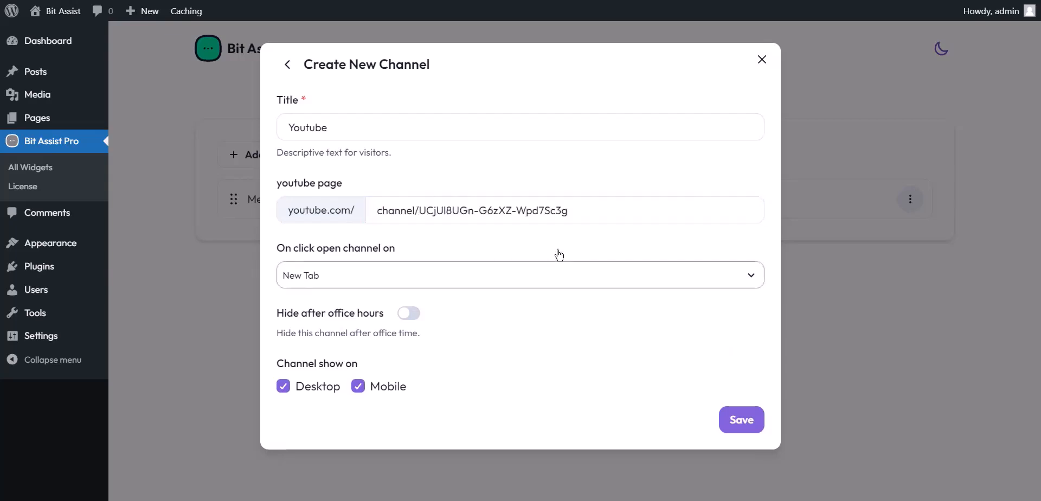
click(740, 420)
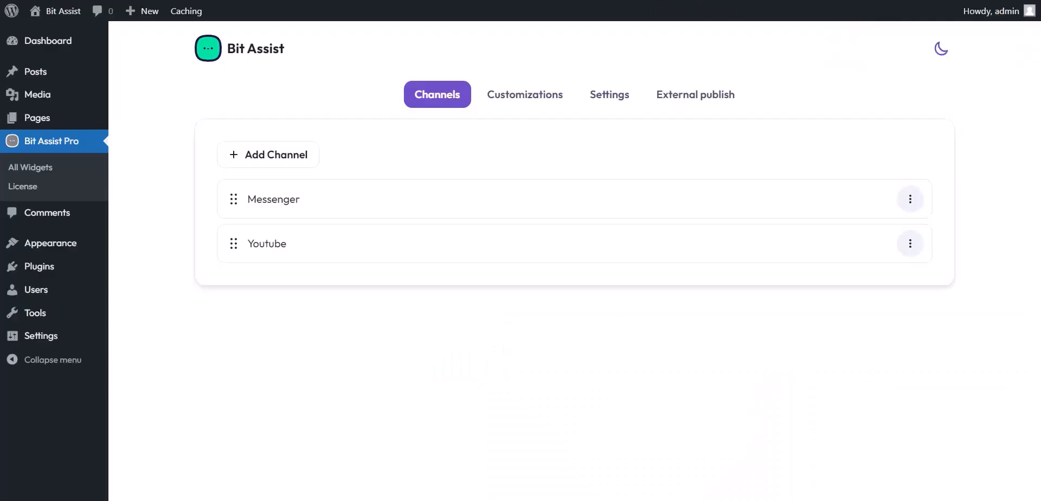
mouse_move(307, 191)
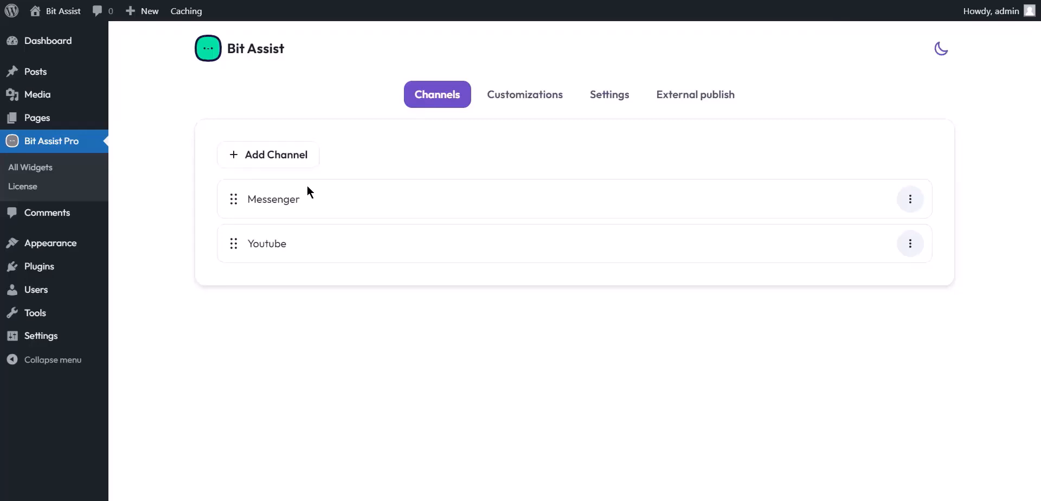
- Add an FAQ channel and fill in the first Zoho question with its description
click(267, 155)
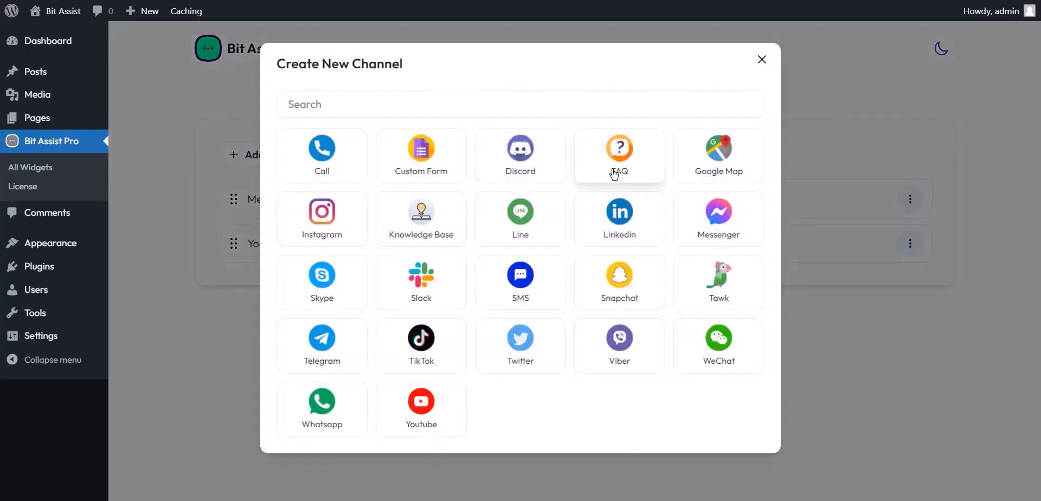
click(618, 155)
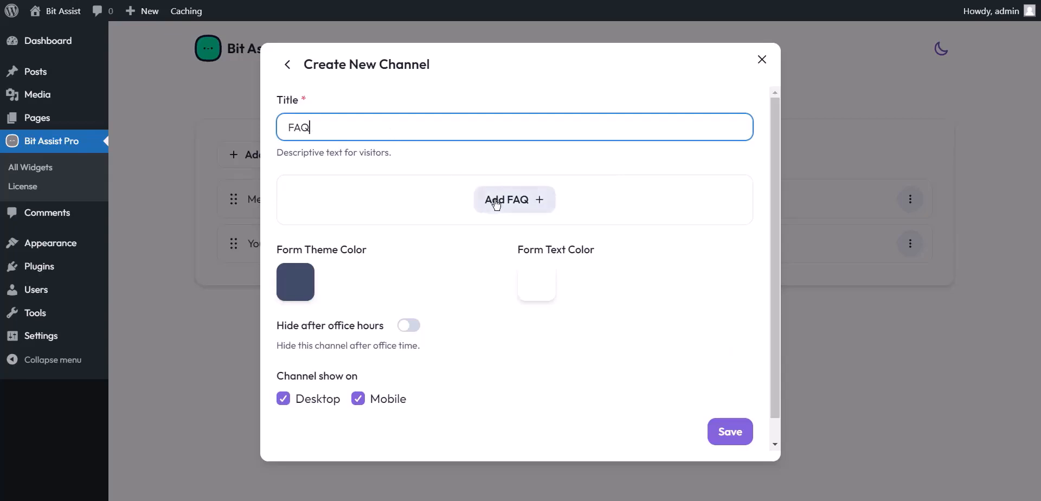
click(512, 199)
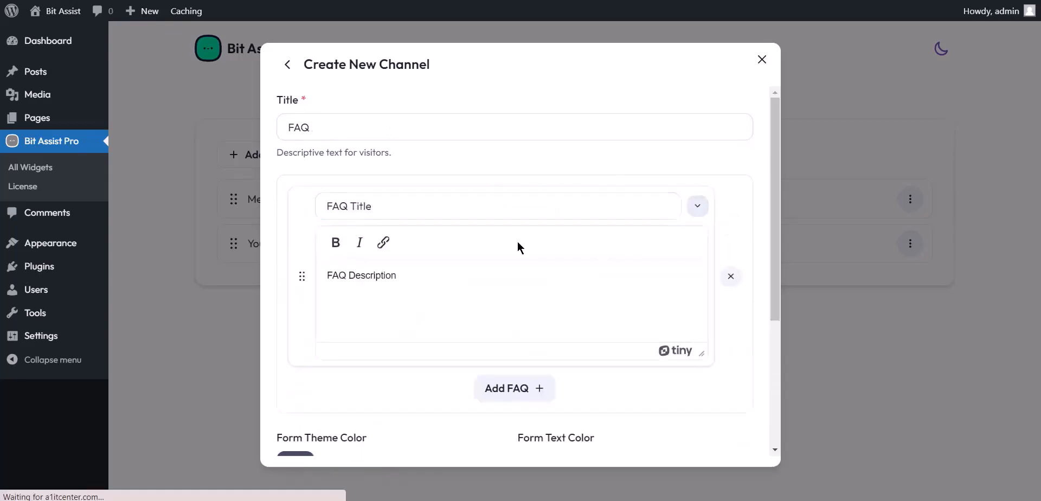
click(409, 280)
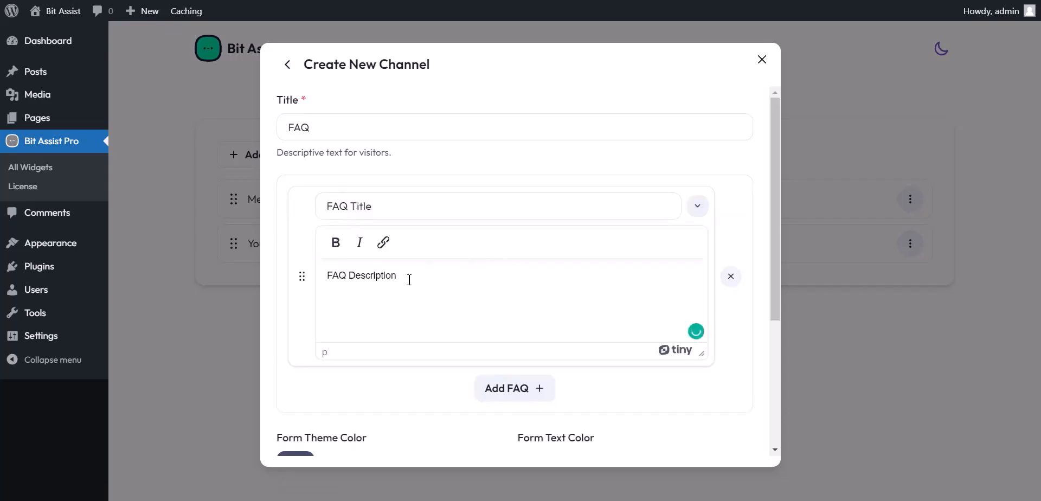
double_click(360, 275)
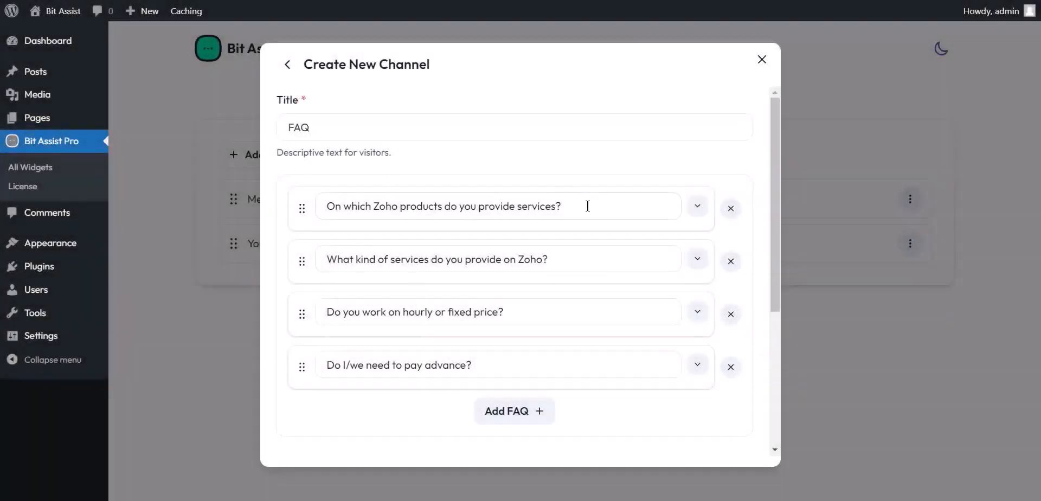
- Edit the remaining Zoho questions, including hourly or fixed pricing and paying in advance, and save the FAQ channel
double_click(463, 259)
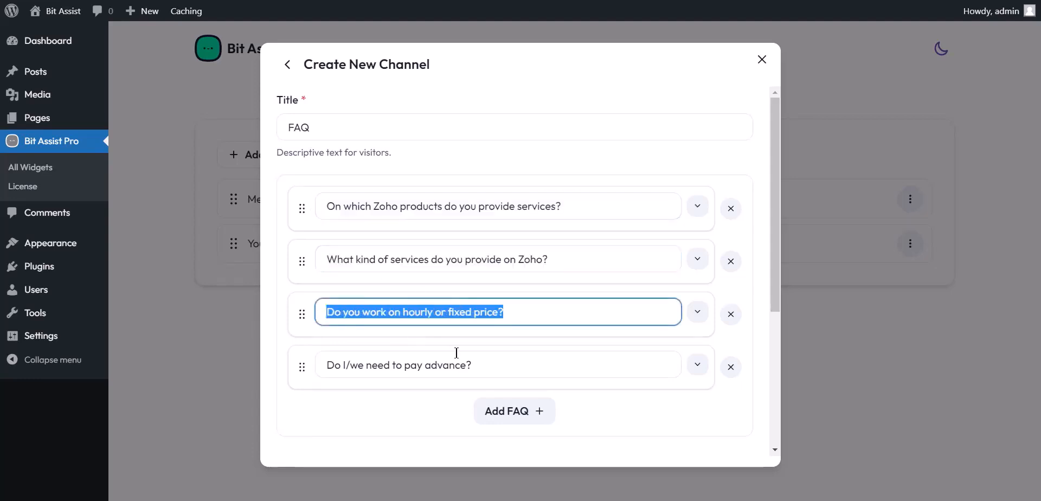
click(397, 364)
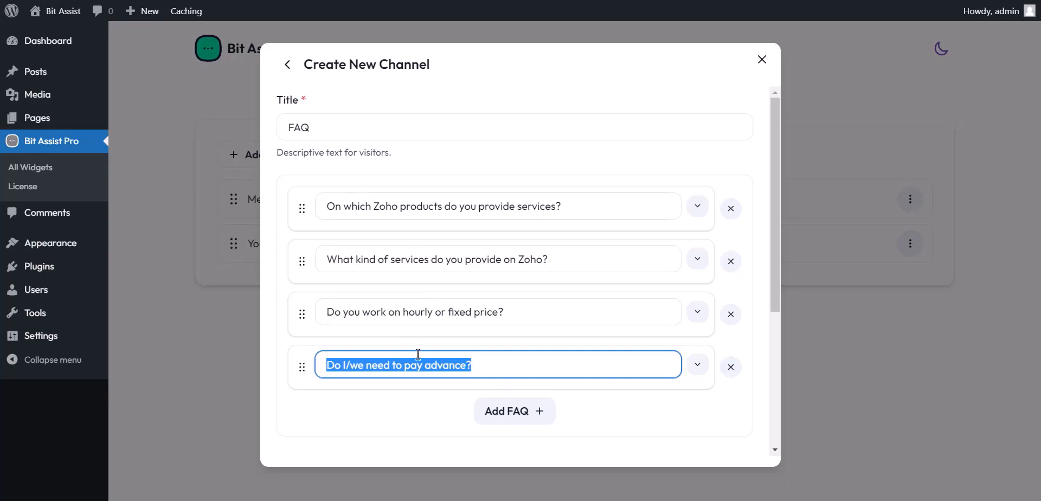
scroll(down, 3)
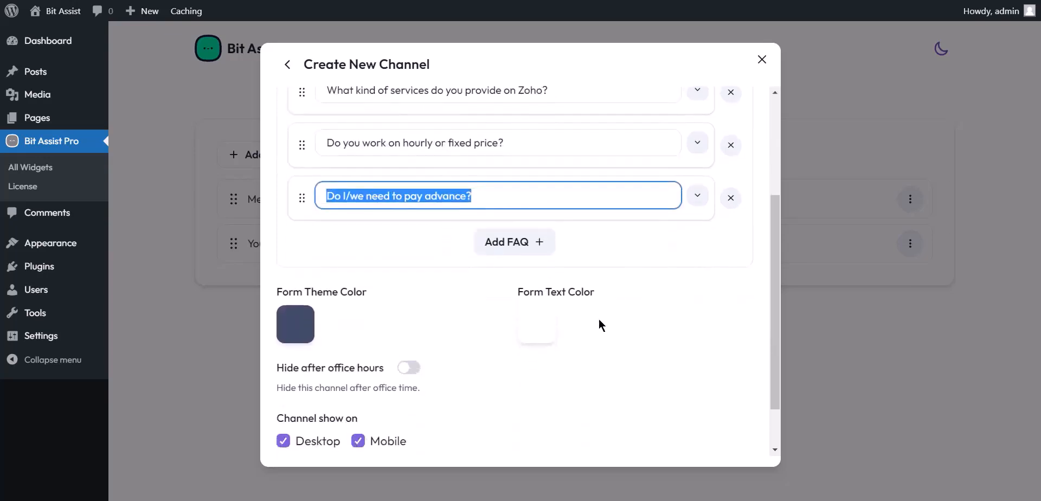
click(712, 413)
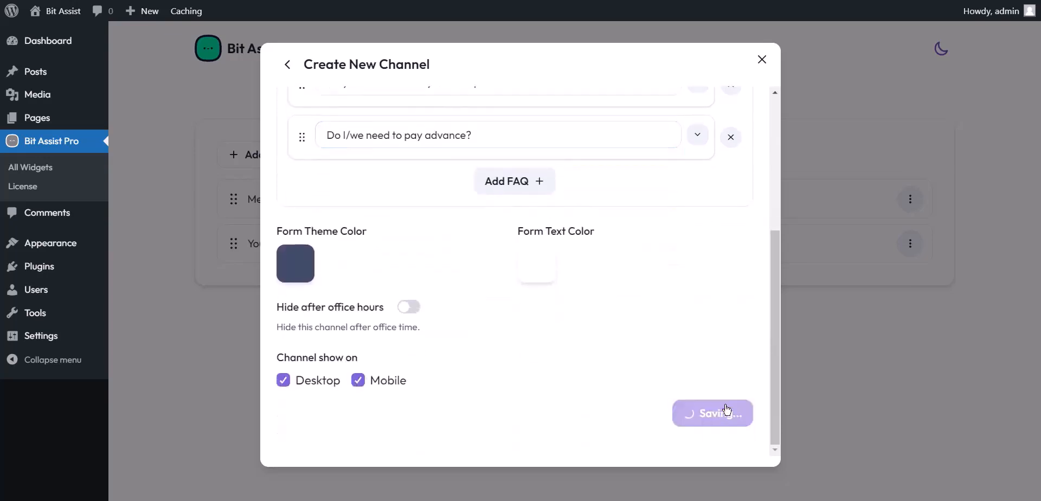
click(711, 413)
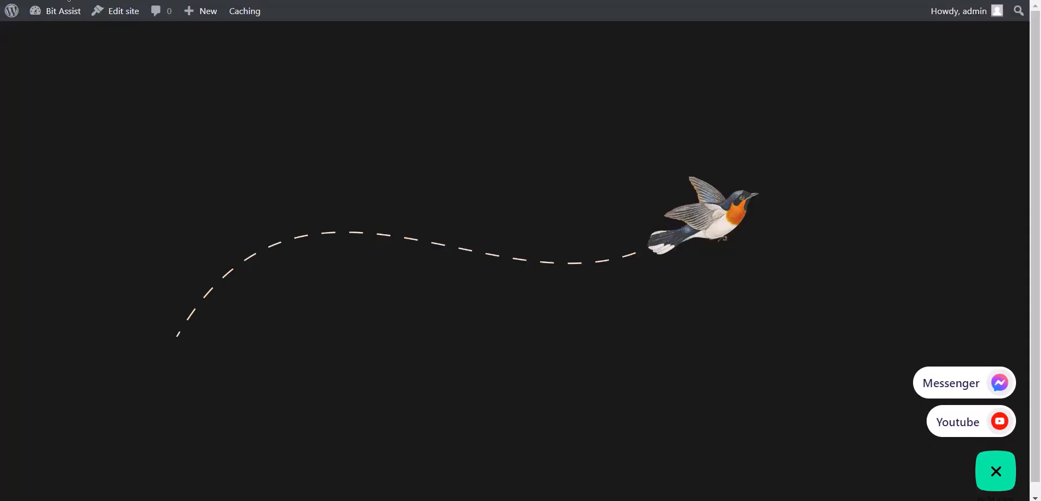
- Open the live-site widget's FAQ channel and read the Zoho products answer
click(995, 470)
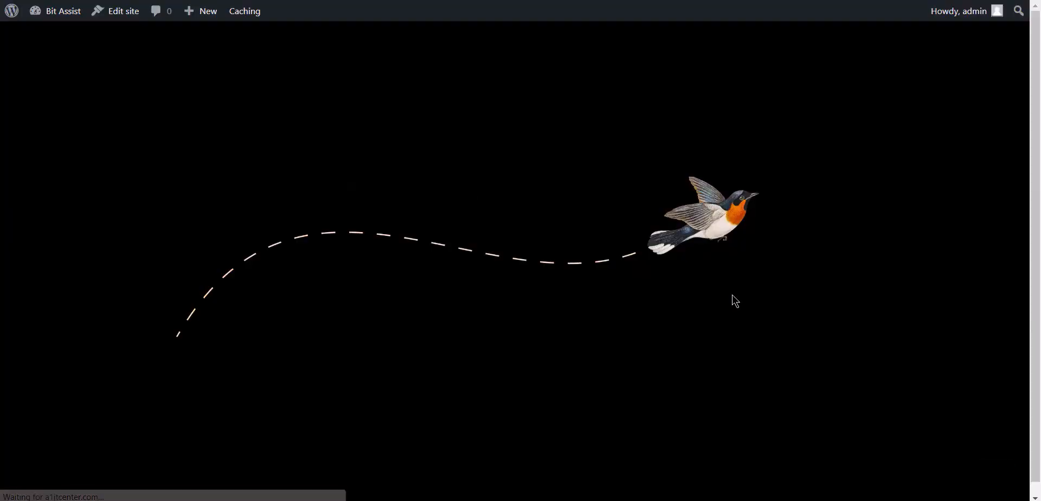
click(995, 470)
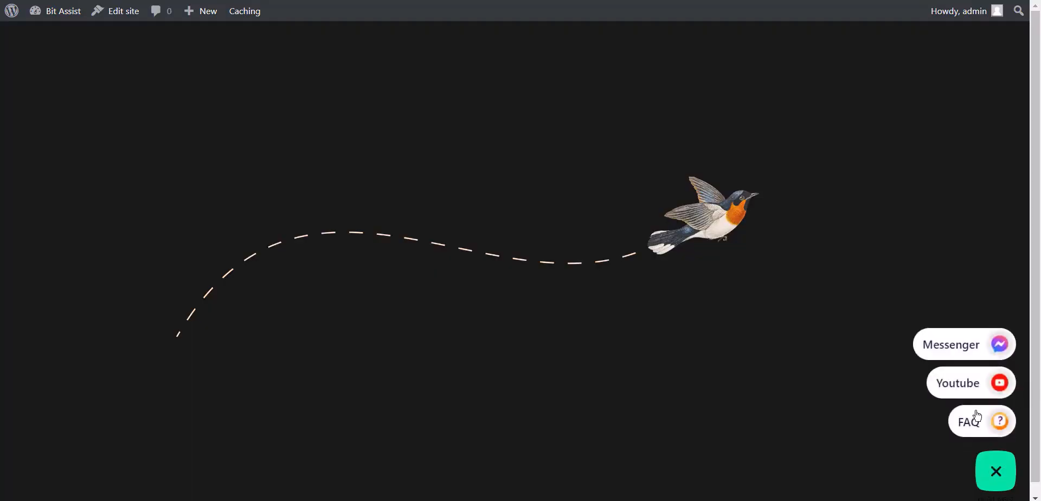
click(980, 420)
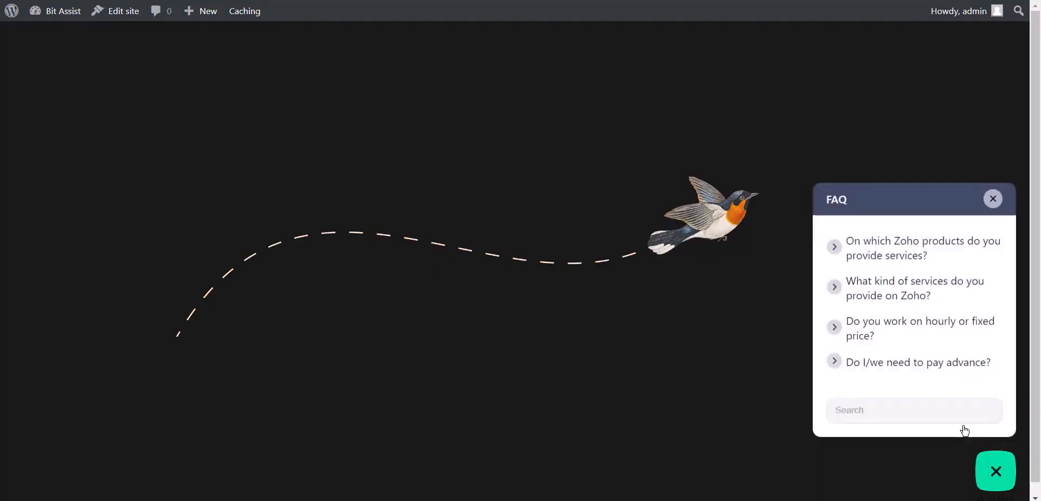
click(921, 247)
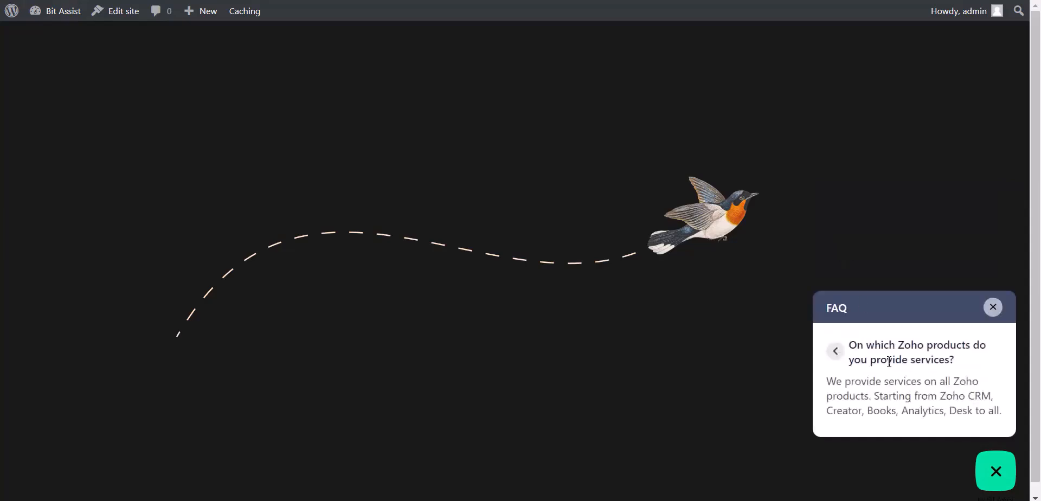
- Read the Zoho services answer, then return to the widget's channel settings
click(835, 351)
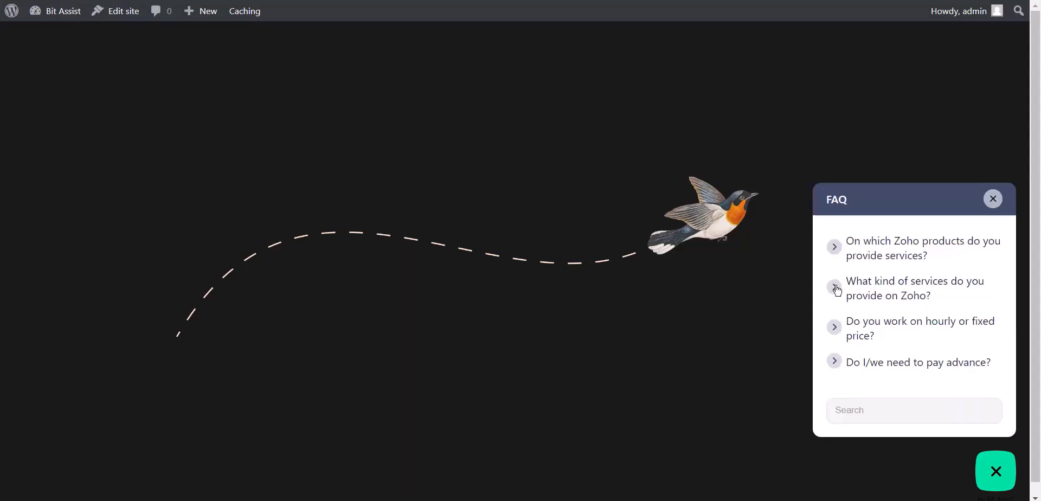
click(915, 288)
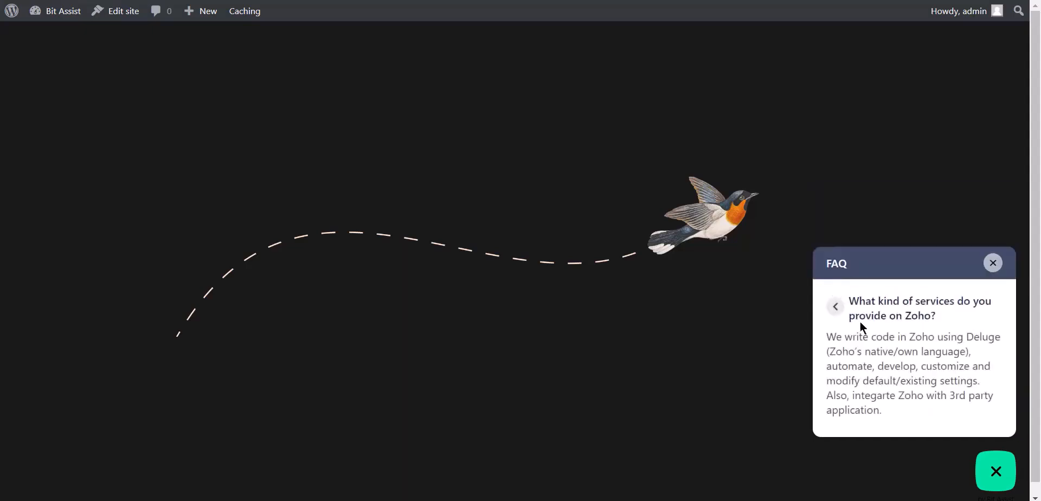
click(834, 306)
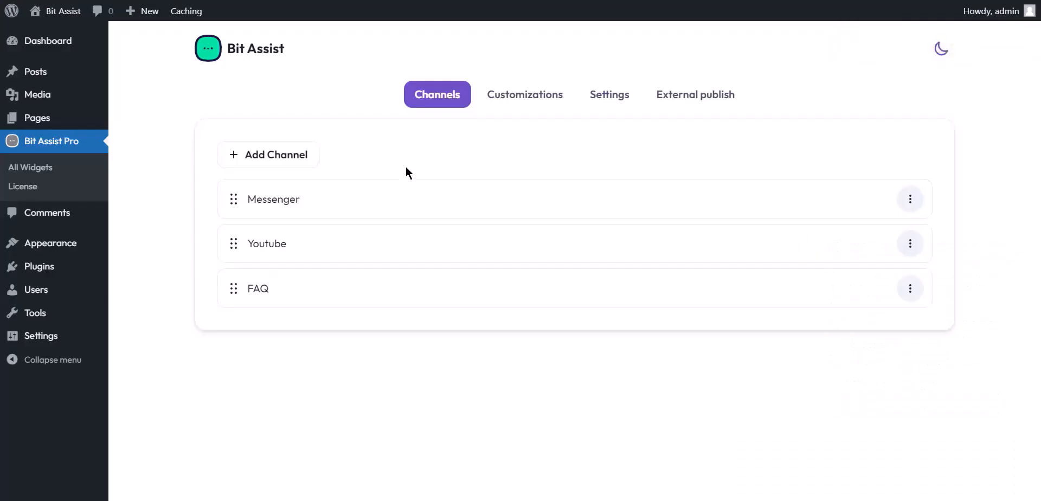
- Add a Knowledge Base channel with four titled knowledge-base questions and save it
click(268, 155)
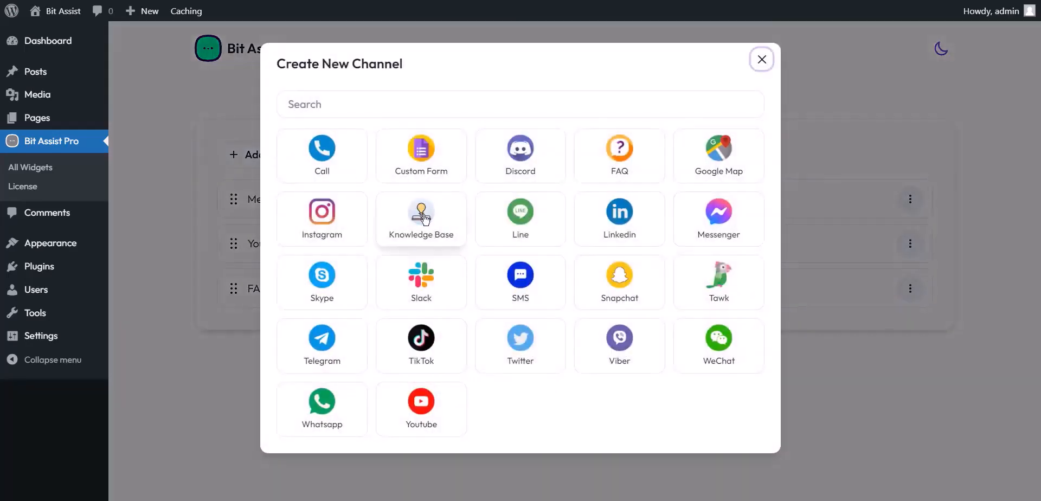
click(420, 219)
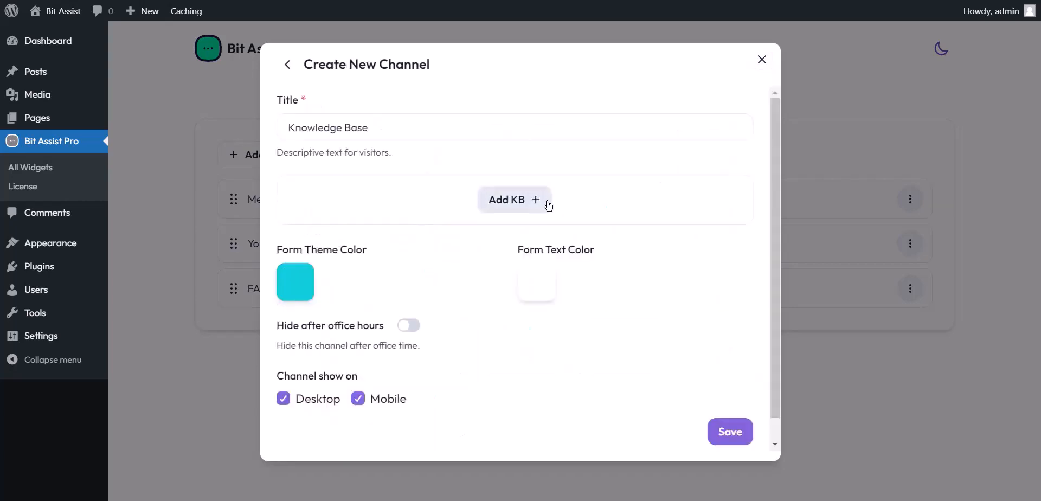
click(514, 199)
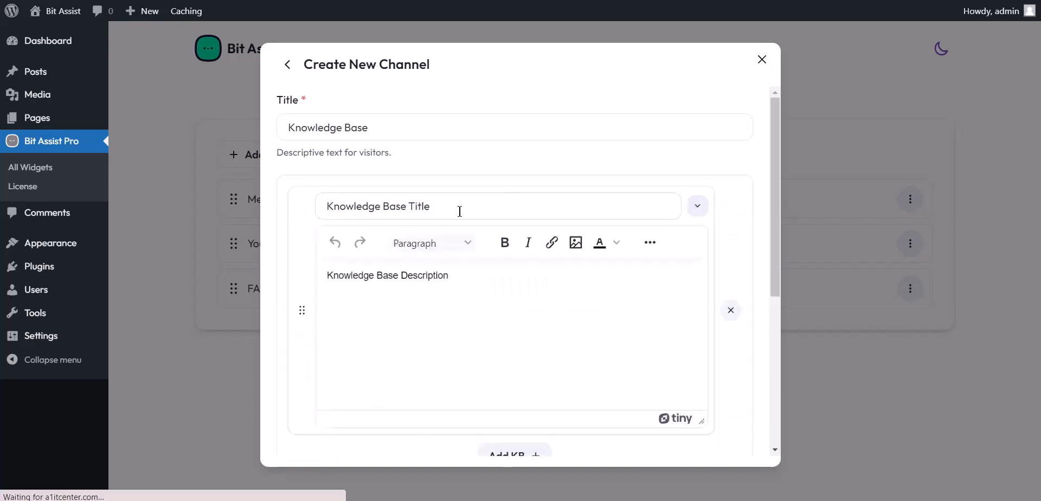
double_click(378, 206)
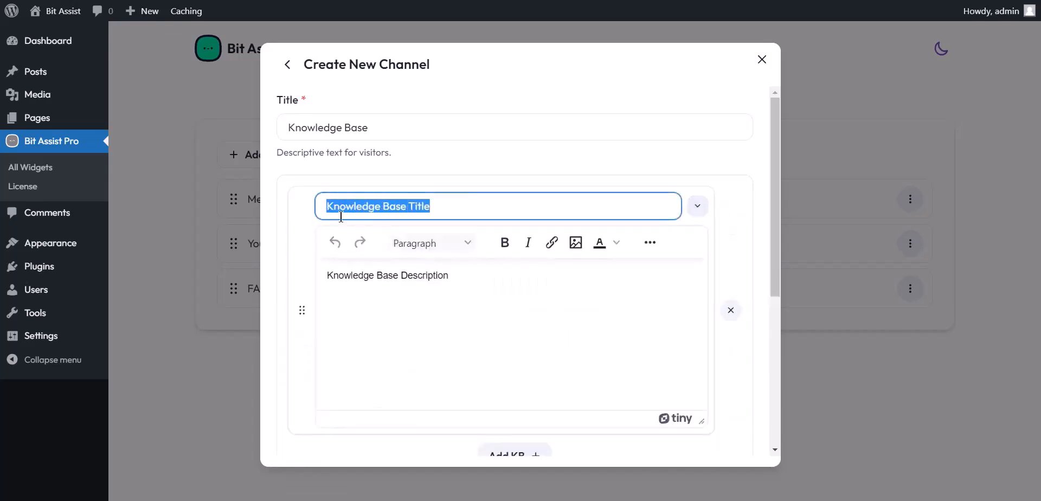
double_click(391, 275)
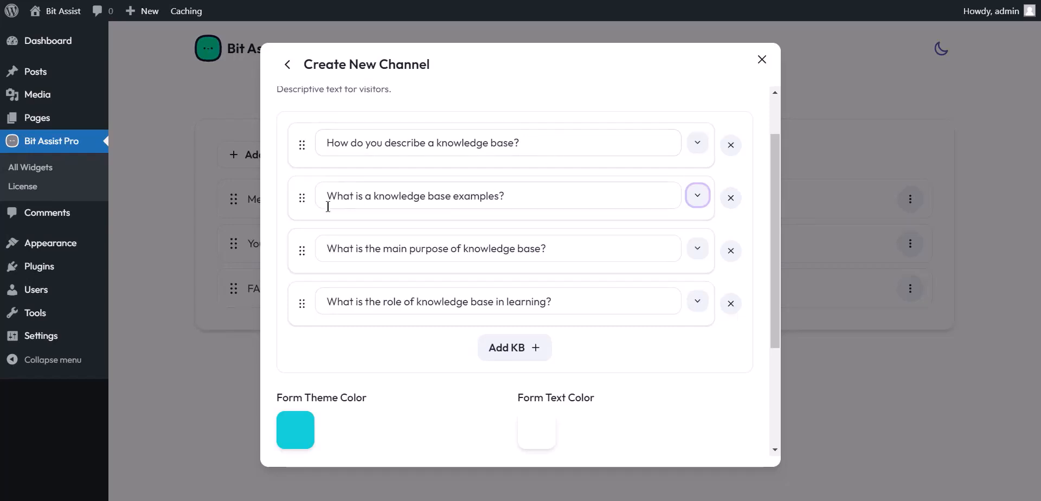
mouse_move(403, 302)
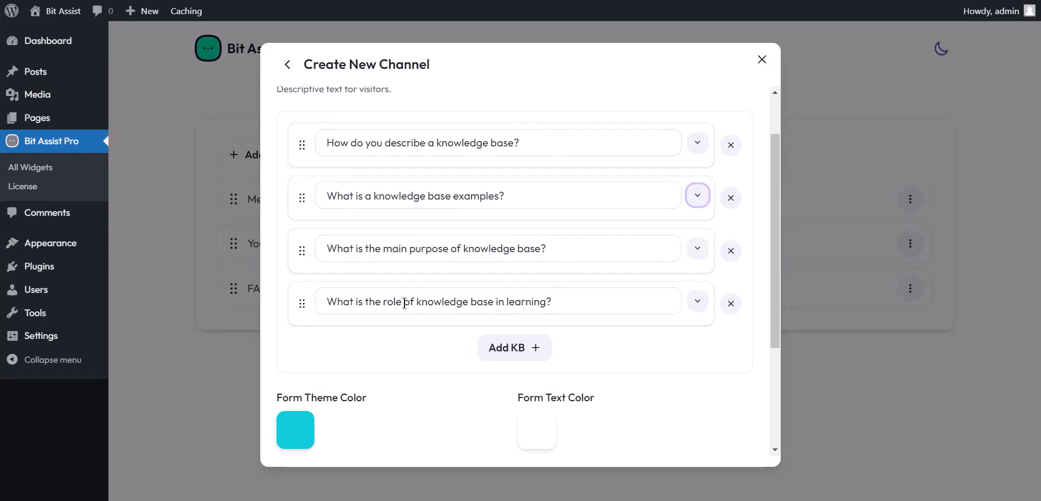
scroll(down, 3)
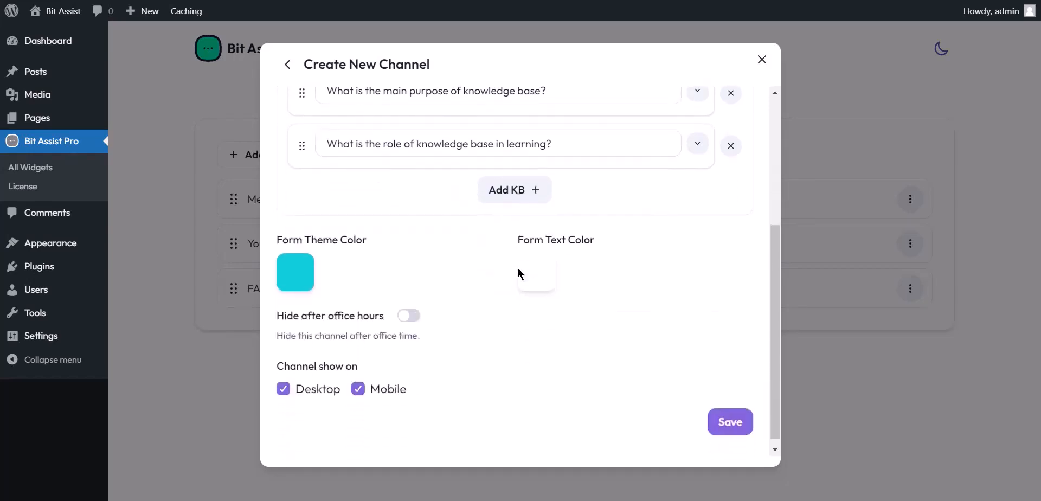
click(729, 422)
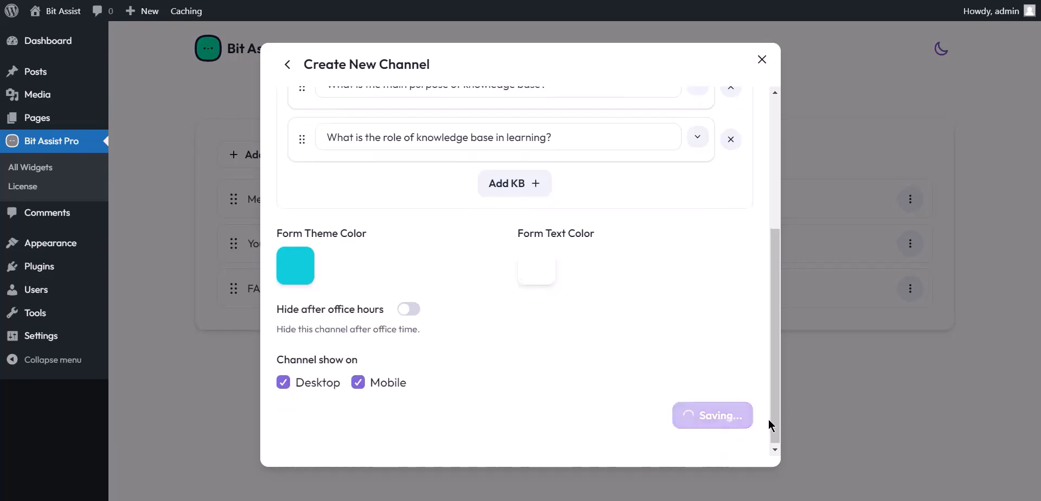
- Open the live-site widget's Knowledge Base channel and read the describing-a-knowledge-base article
click(711, 414)
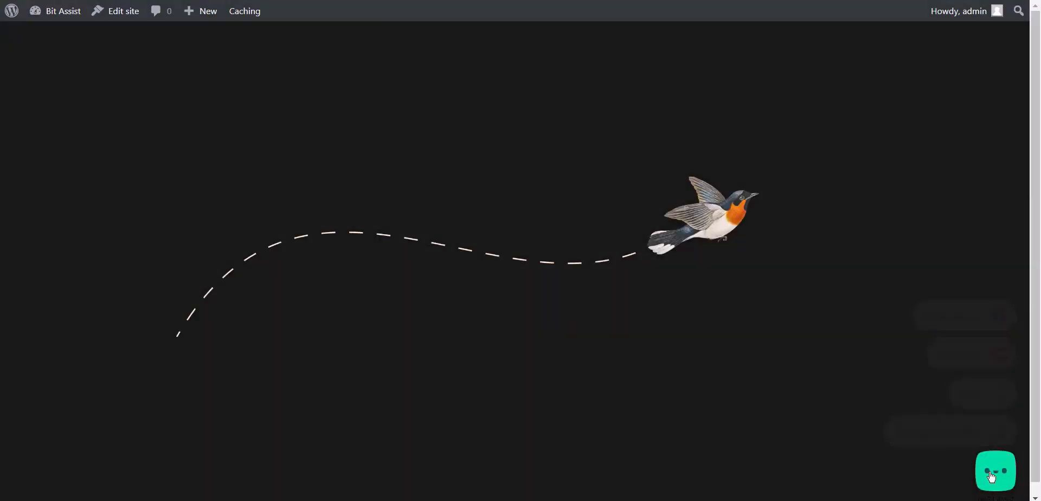
click(994, 471)
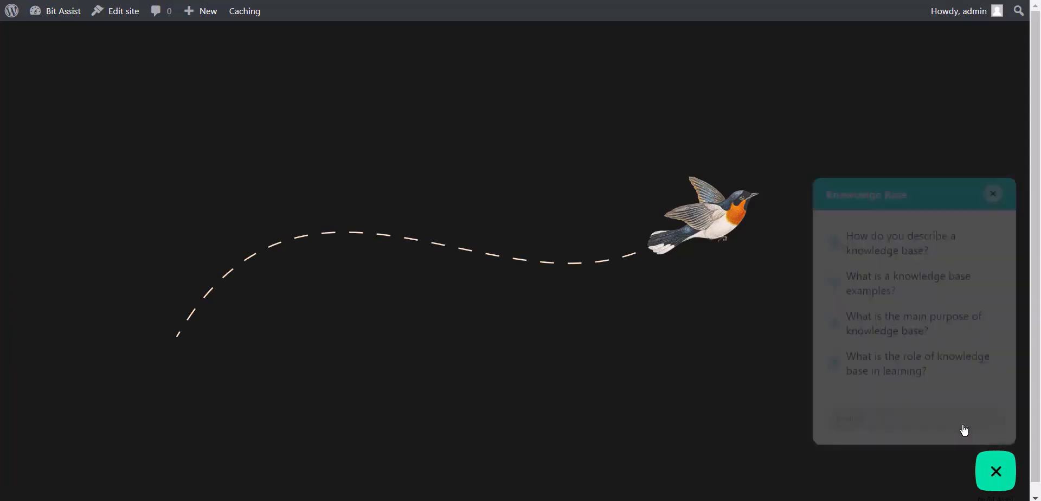
click(900, 235)
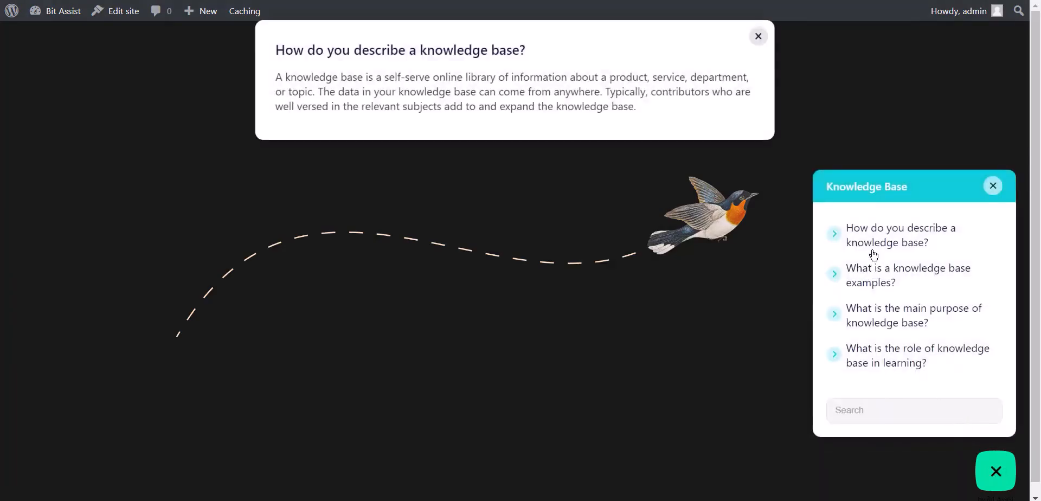
mouse_move(870, 302)
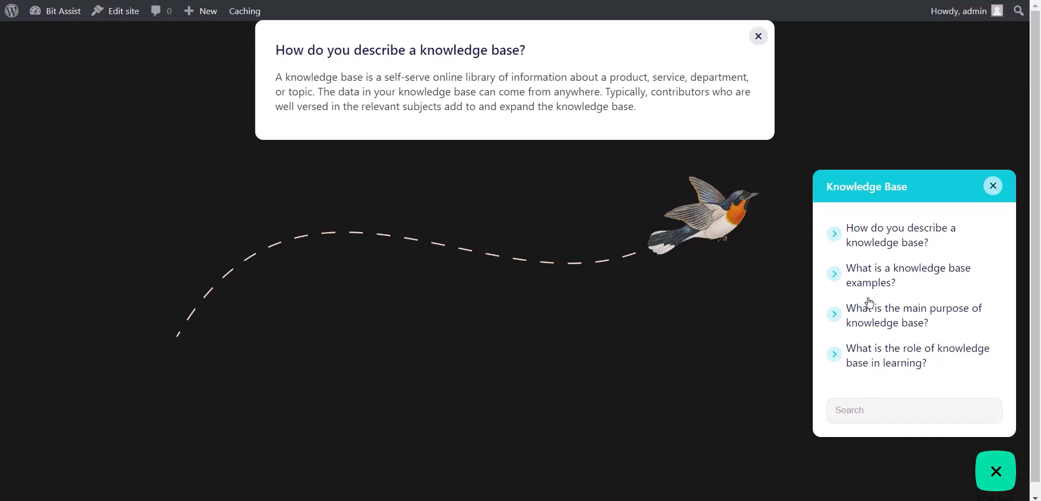
- Read the knowledge base examples, purpose and learning articles
click(908, 274)
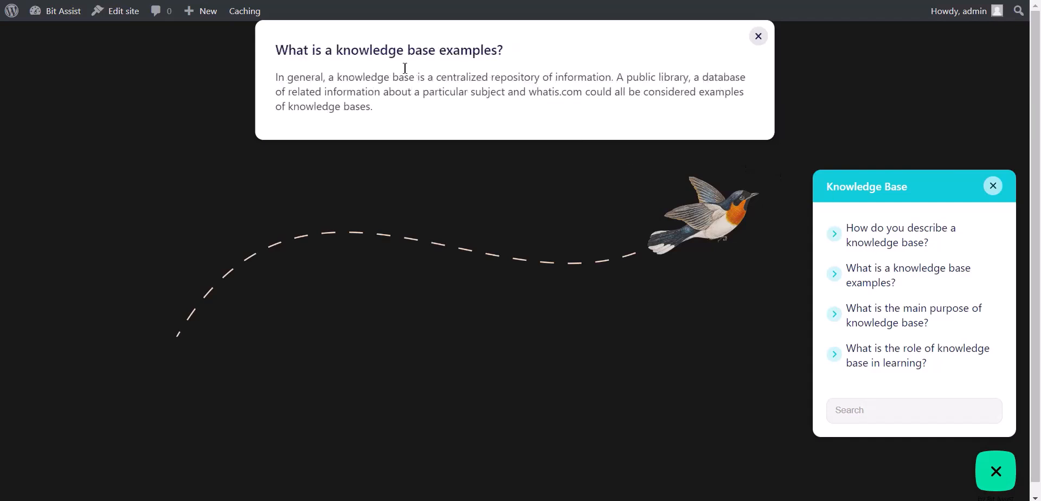
mouse_move(484, 123)
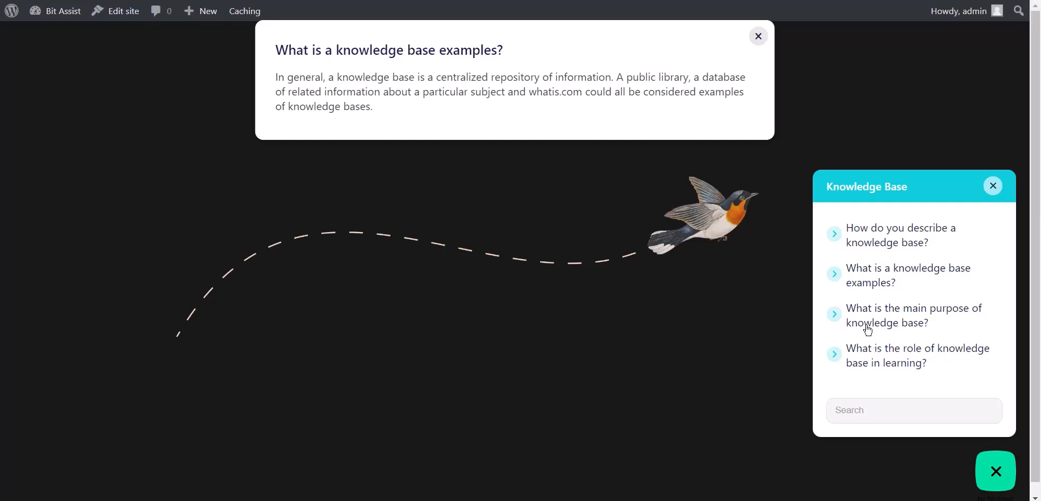
click(913, 315)
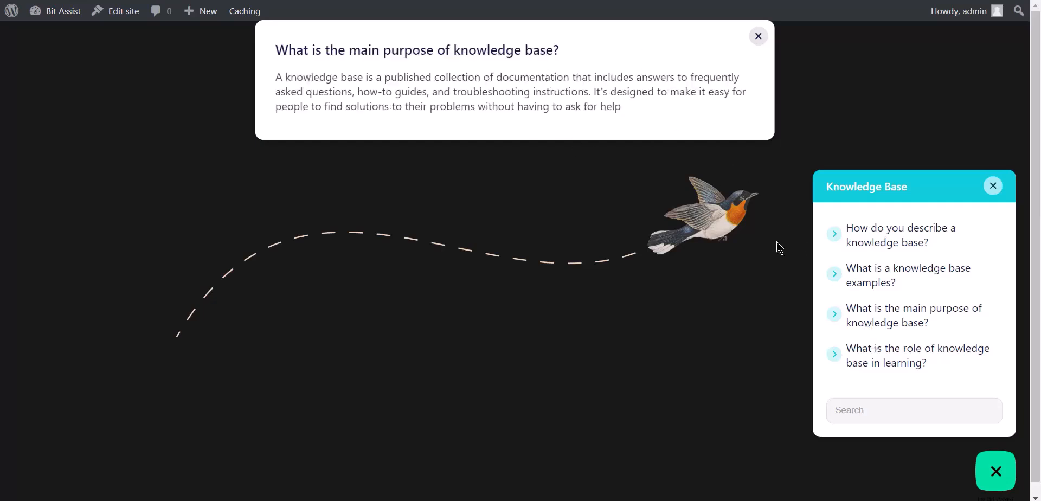
click(917, 354)
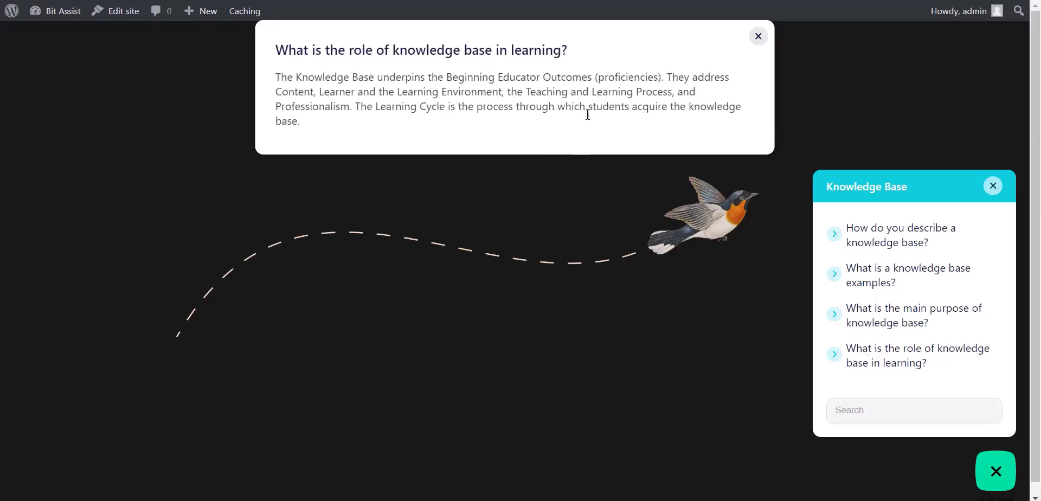
mouse_move(616, 359)
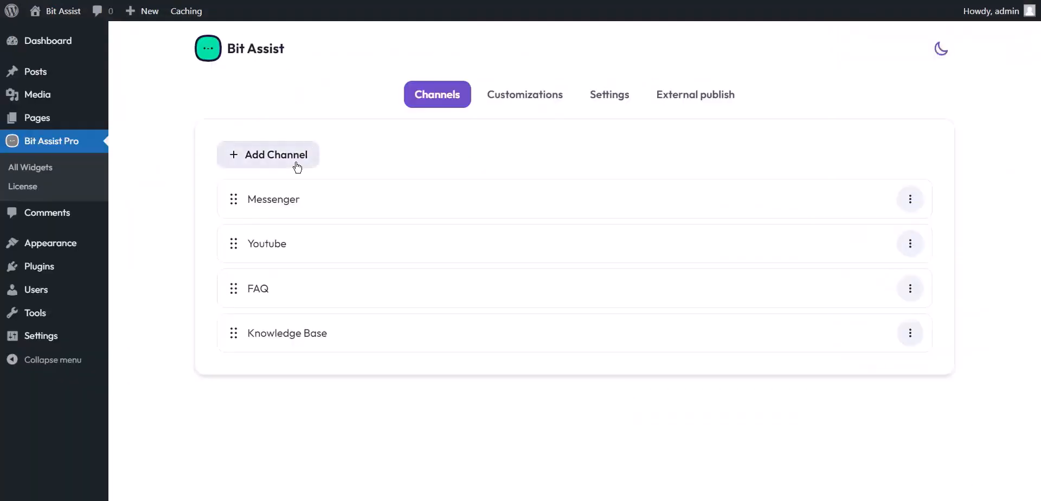
- Add a Custom Form channel with a Name text field and an Email field
click(267, 155)
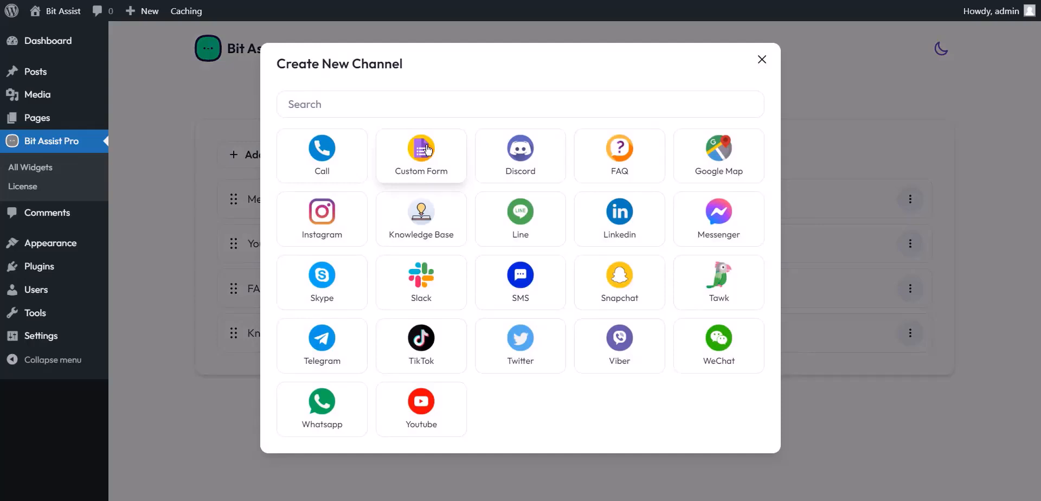
click(421, 156)
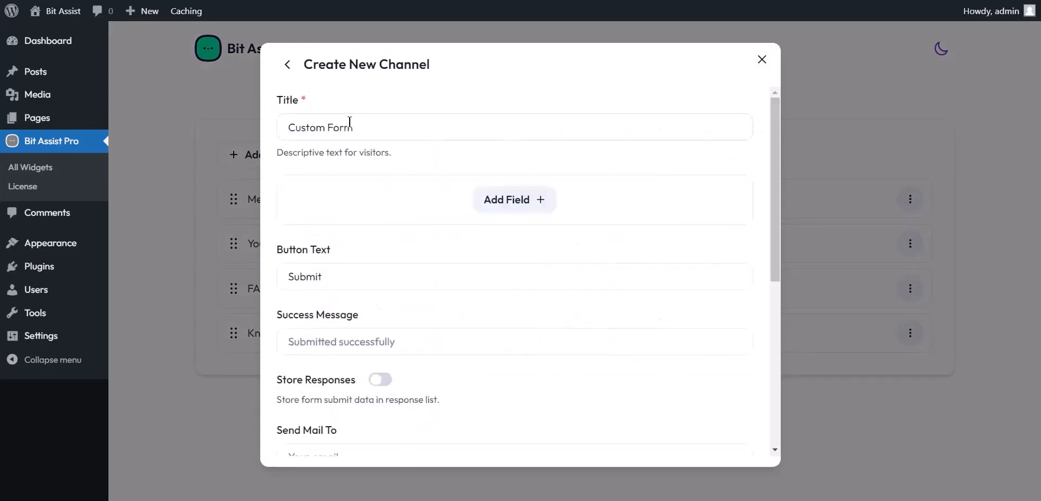
double_click(321, 126)
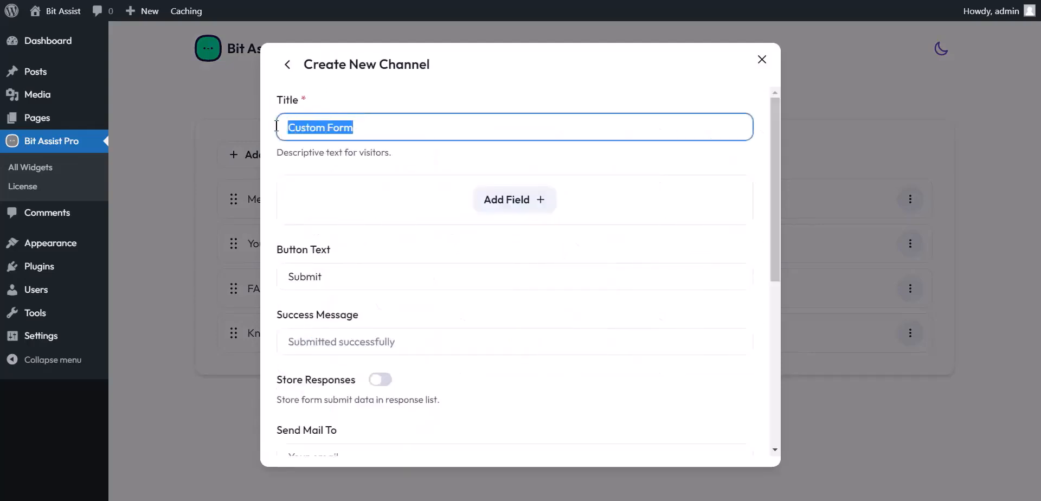
mouse_move(513, 199)
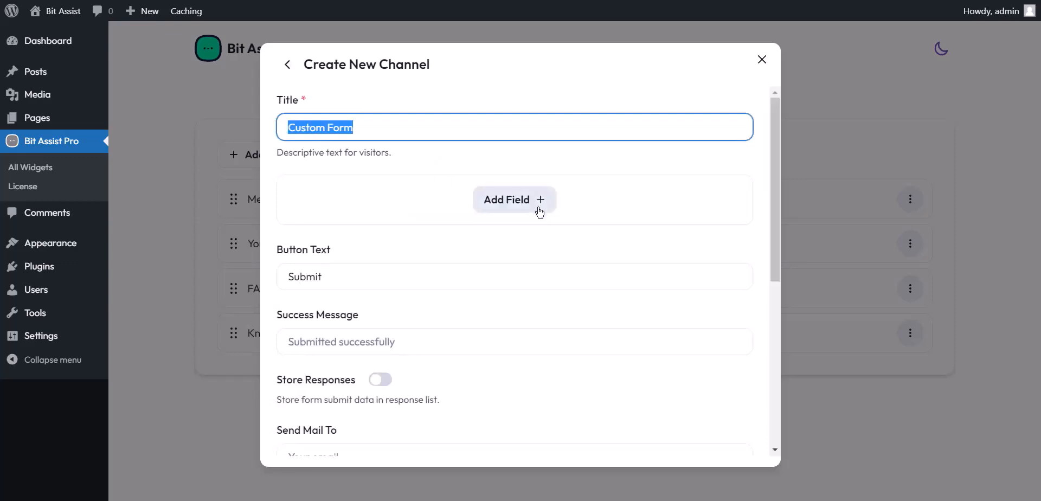
click(513, 200)
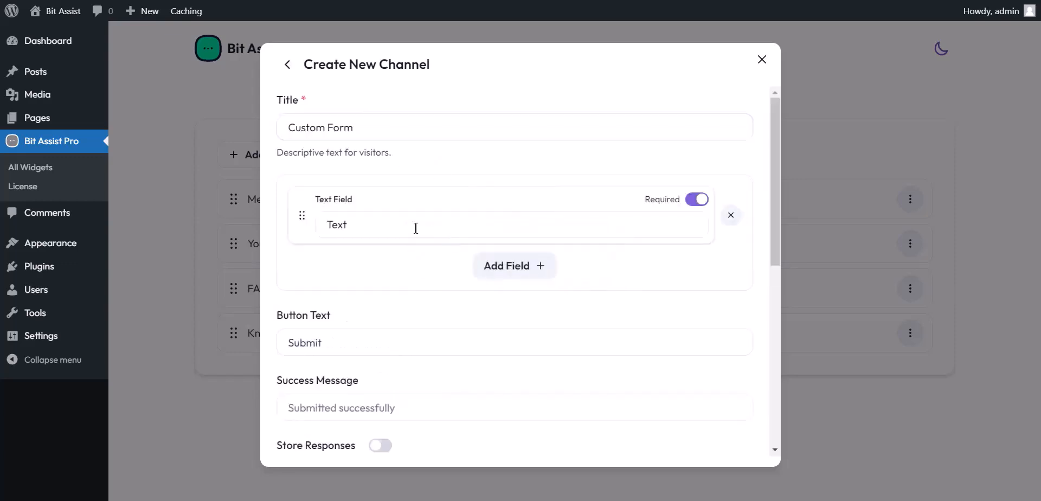
text(Name)
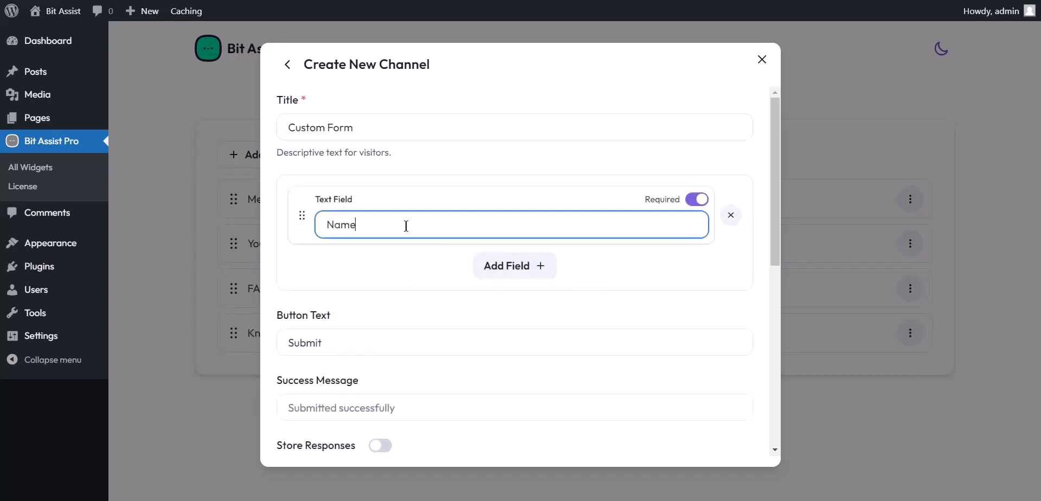
click(513, 265)
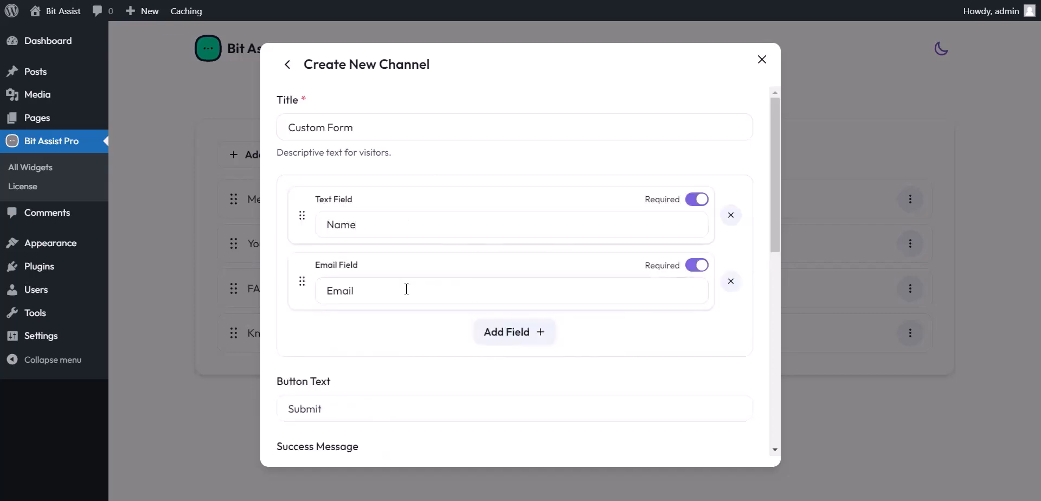
- Add a Number field renamed Phone and a Textarea field renamed Message
click(512, 332)
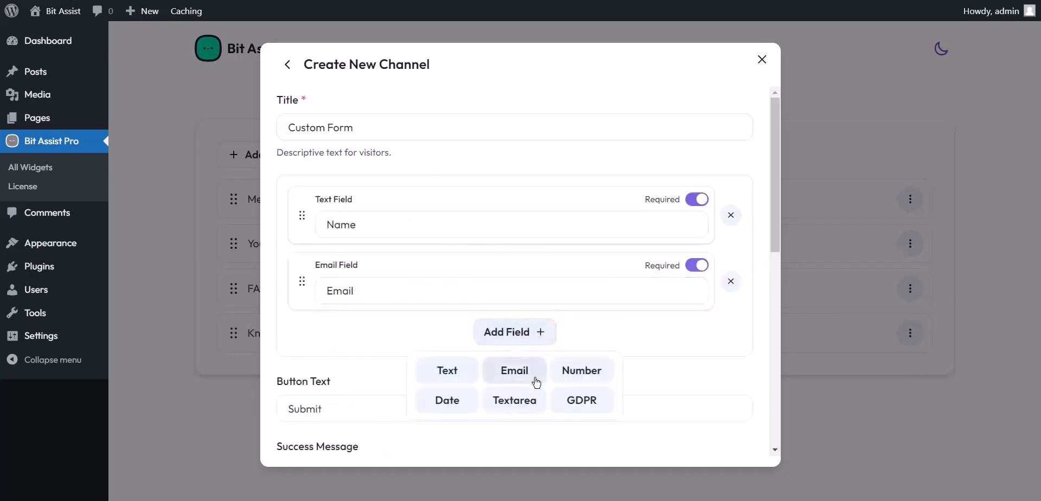
click(581, 370)
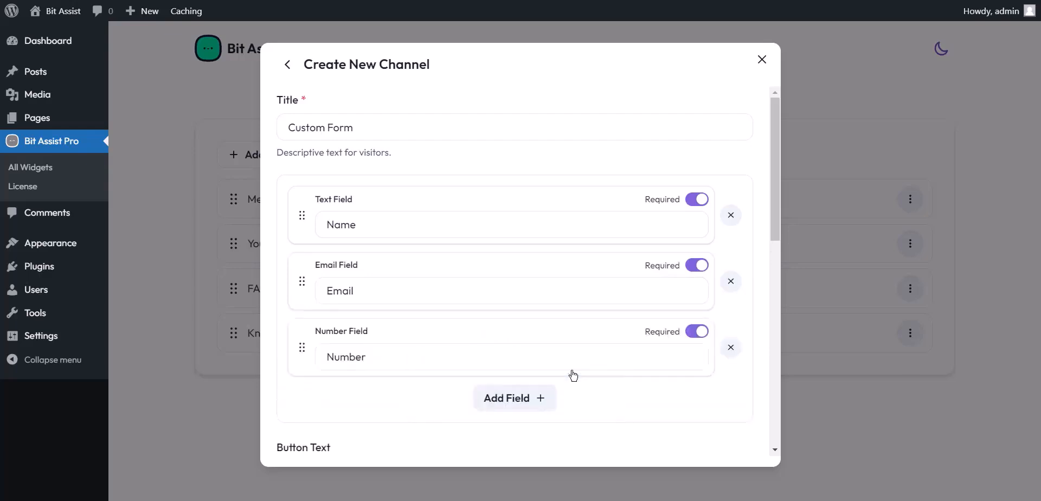
text(Phone)
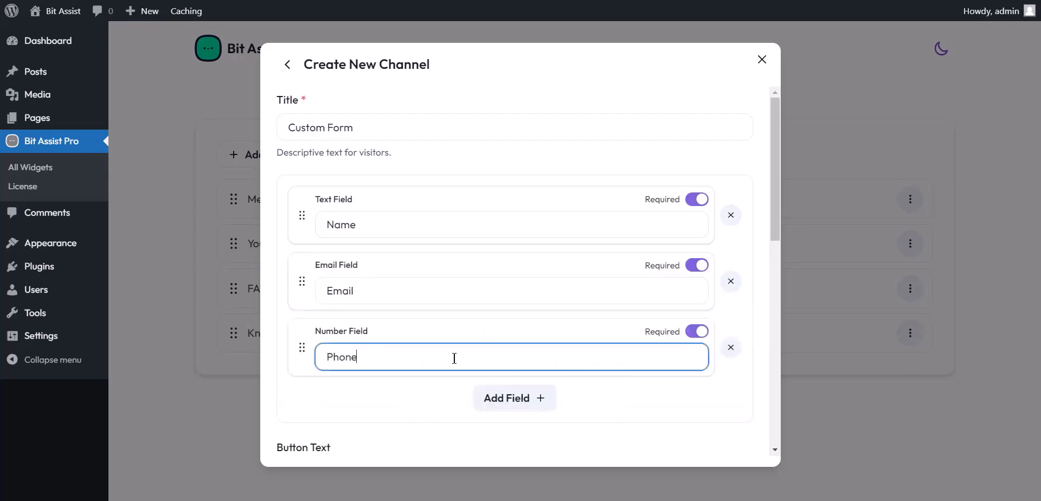
click(514, 398)
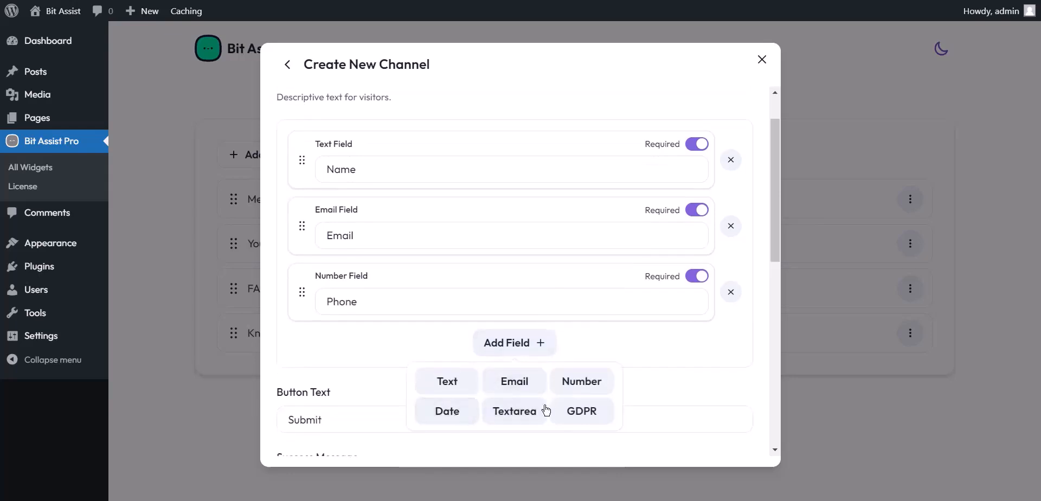
click(514, 410)
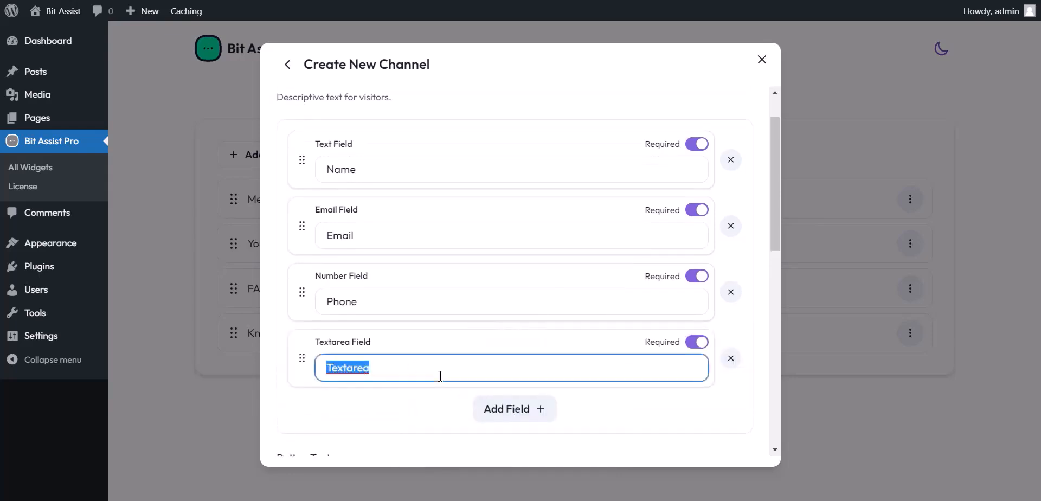
text(Message)
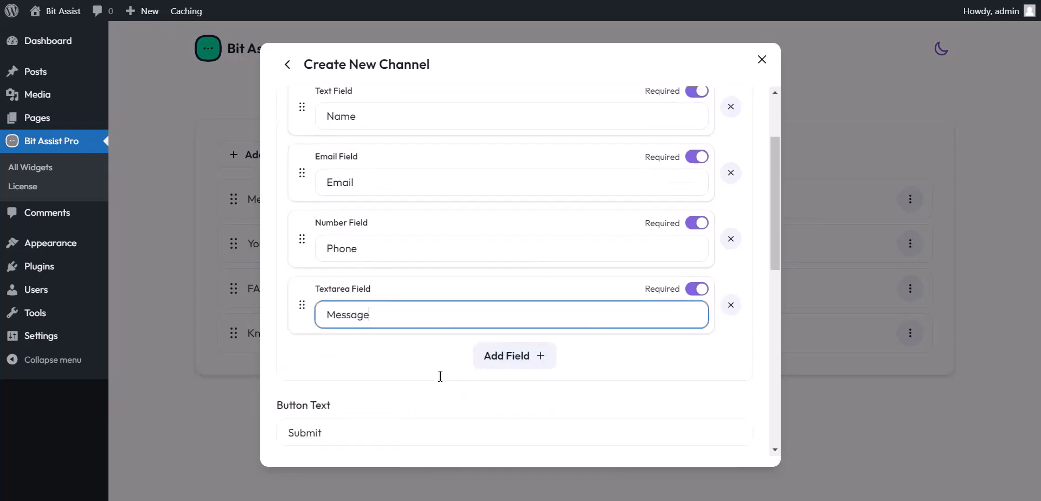
scroll(down, 3)
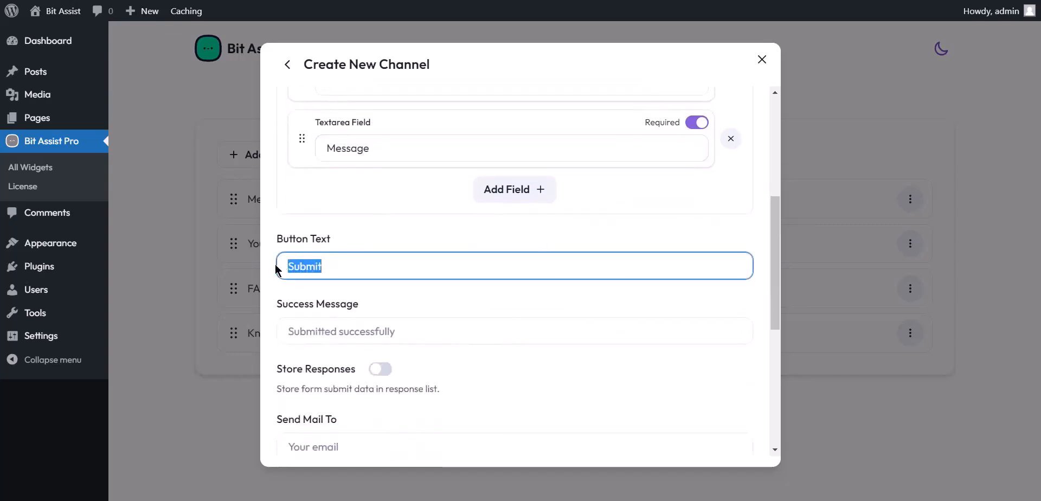
- Turn on Store Responses and review the notification email entry
scroll(down, 3)
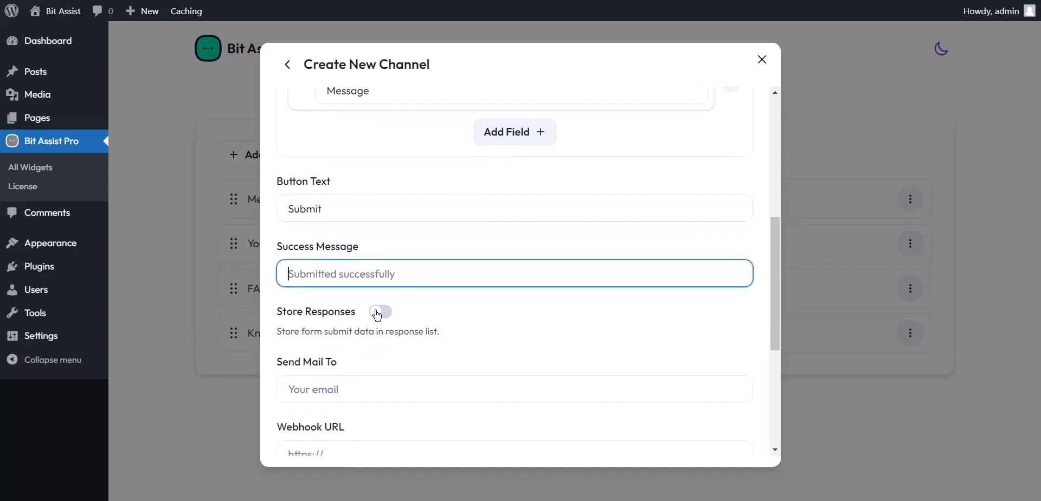
click(379, 312)
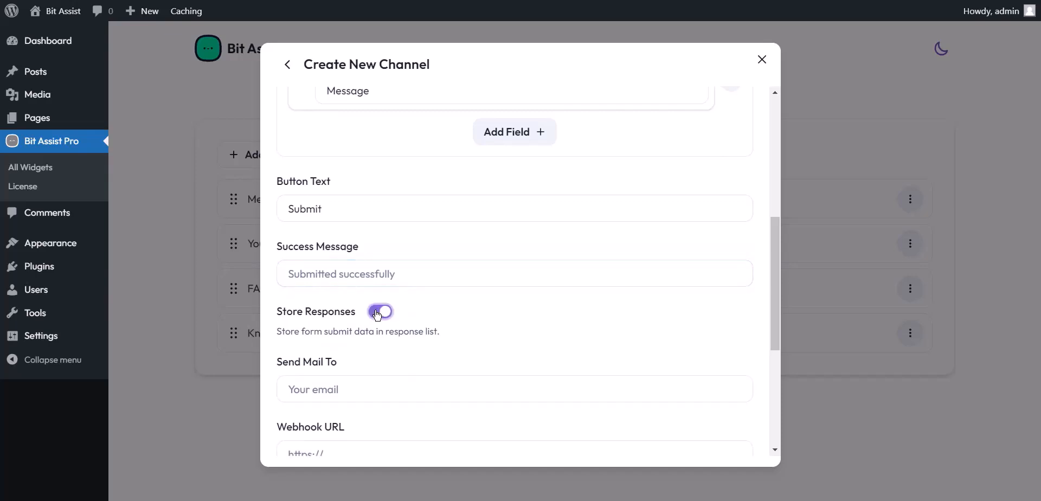
click(380, 311)
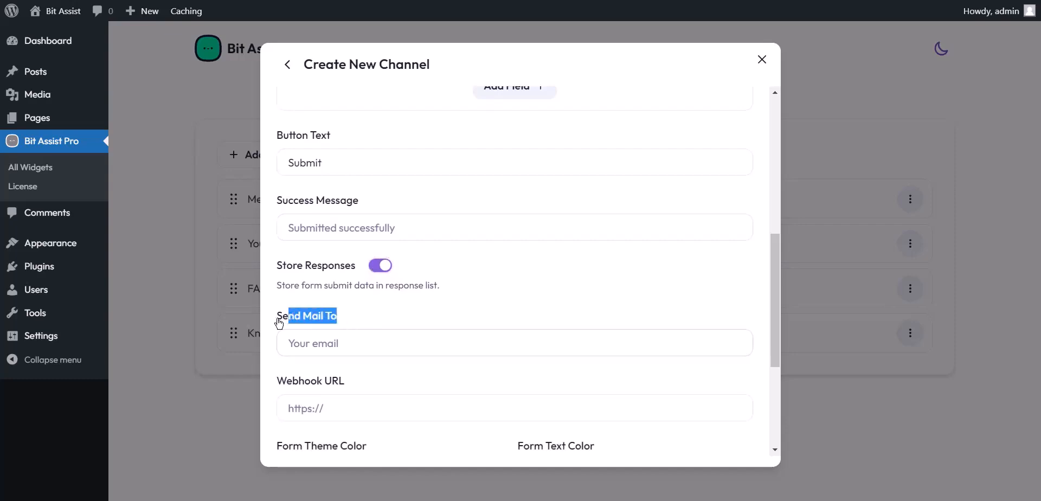
click(514, 342)
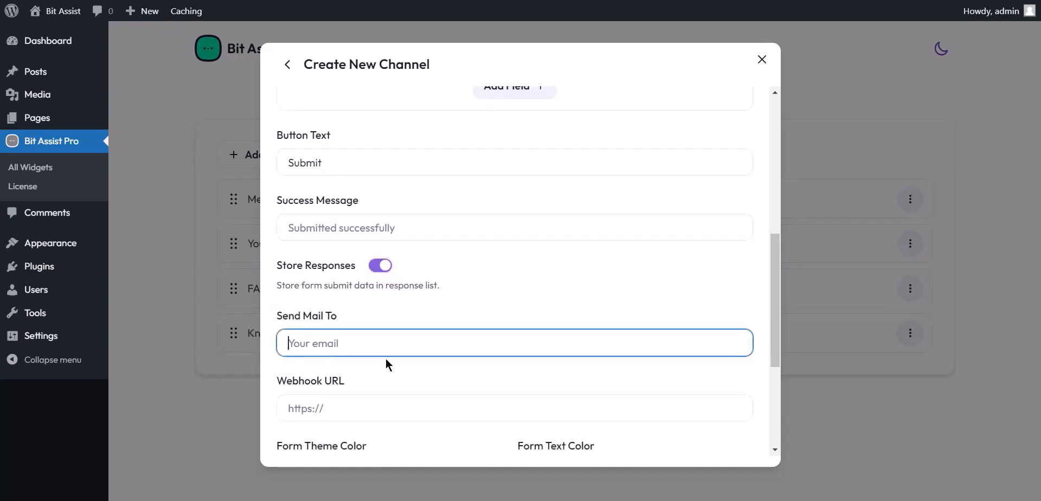
- Review the webhook URL entry and save the Custom Form channel
scroll(down, 3)
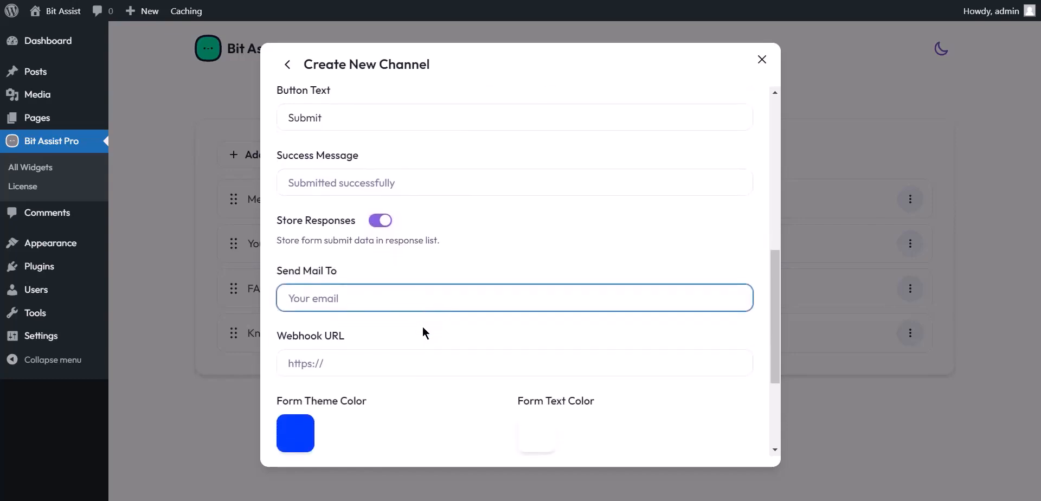
scroll(down, 3)
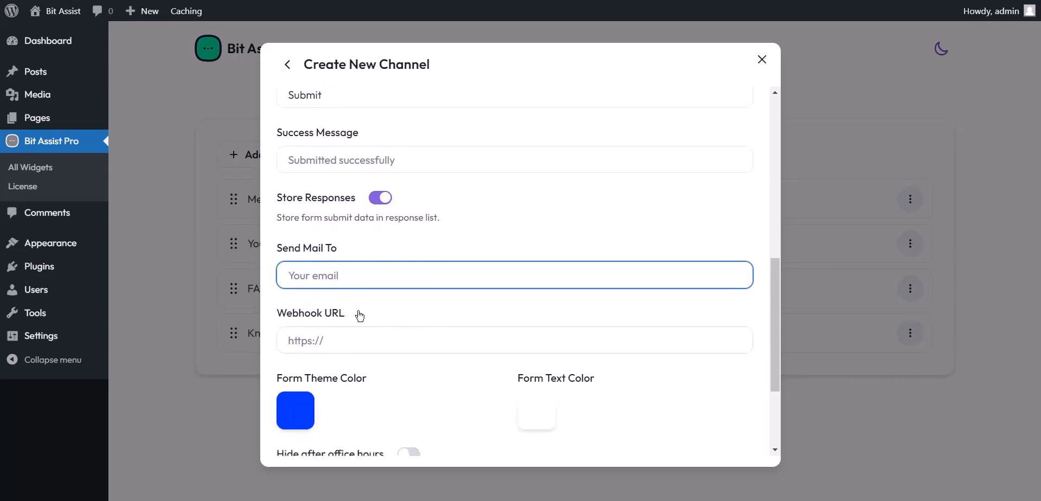
click(514, 340)
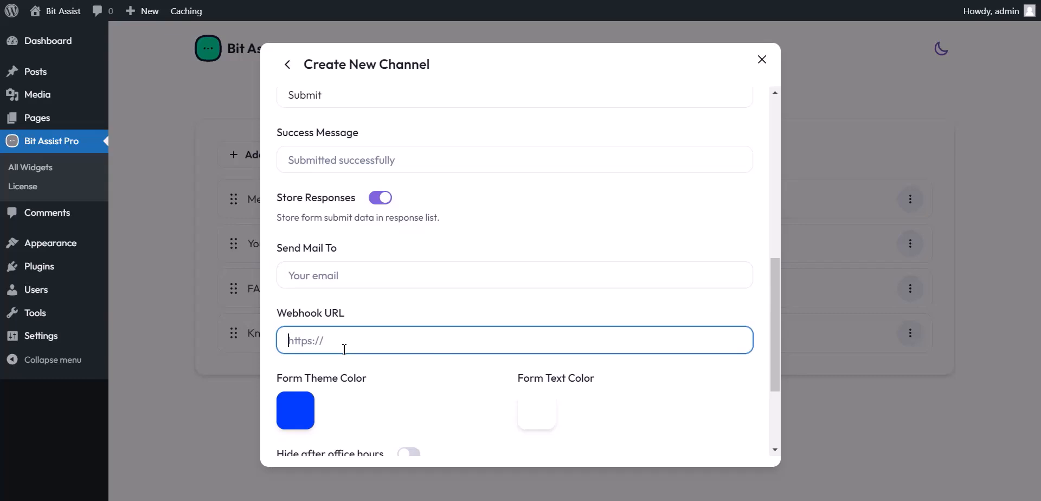
scroll(down, 3)
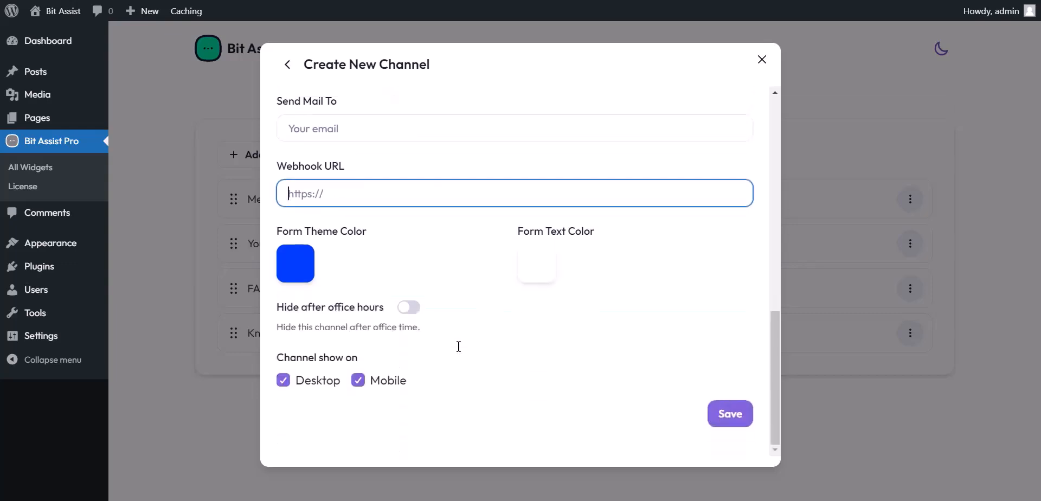
click(729, 413)
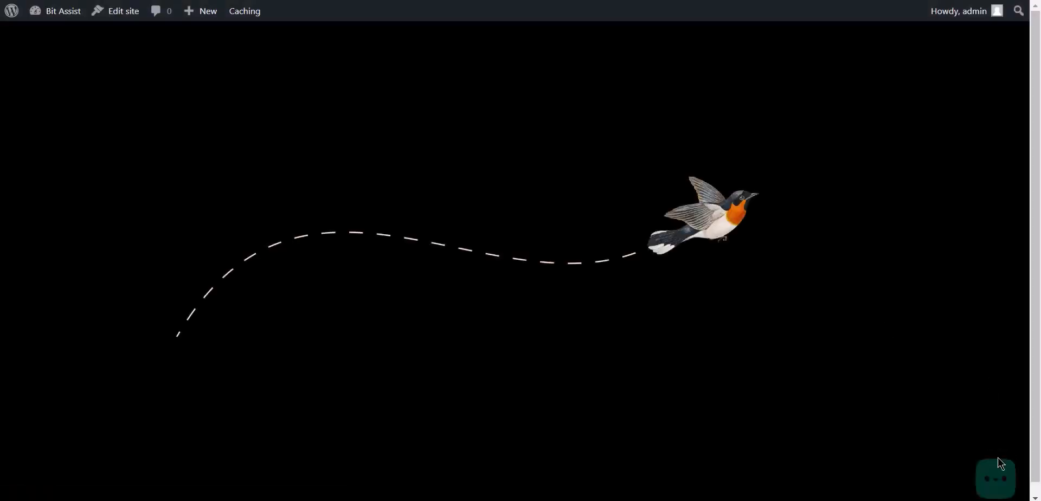
- Submit a test Custom Form entry from the widget bubble with the message 'Hello World'
click(994, 470)
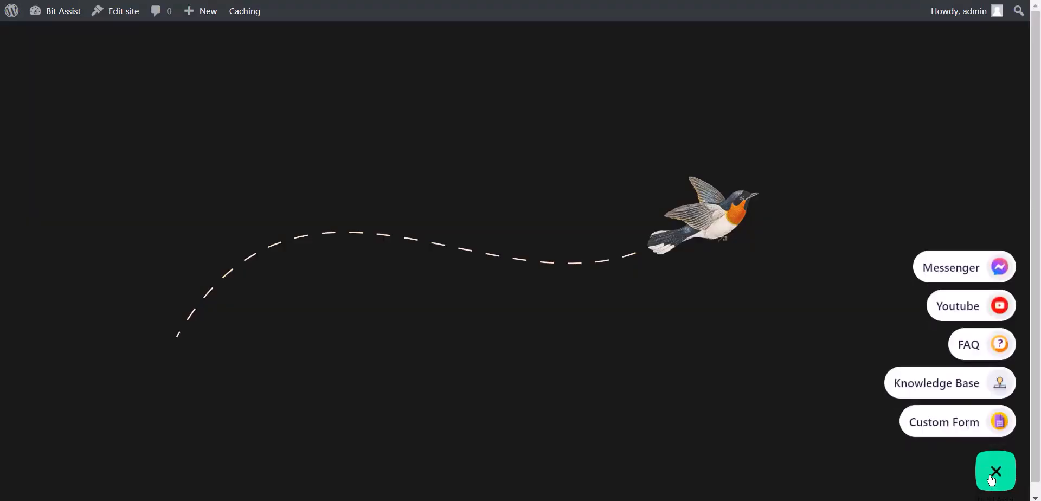
click(943, 422)
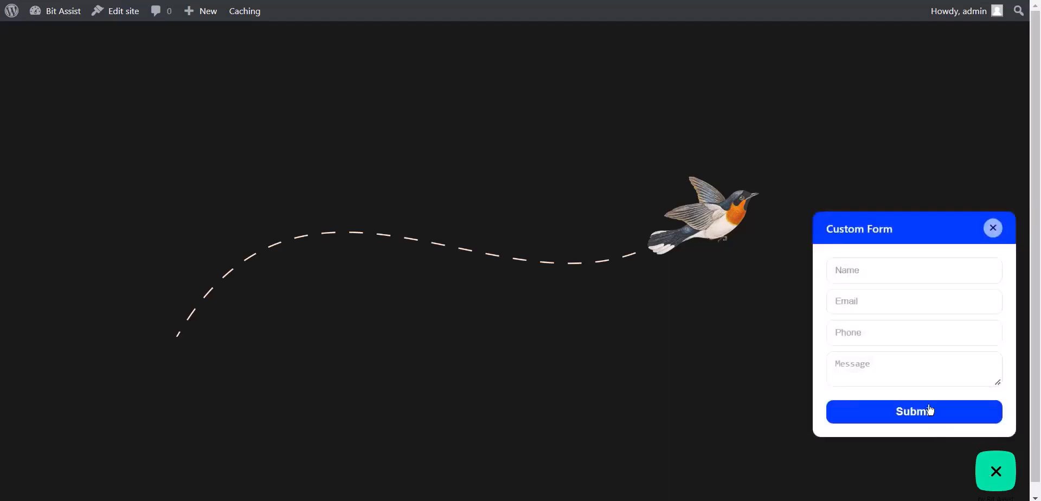
text(Wayes)
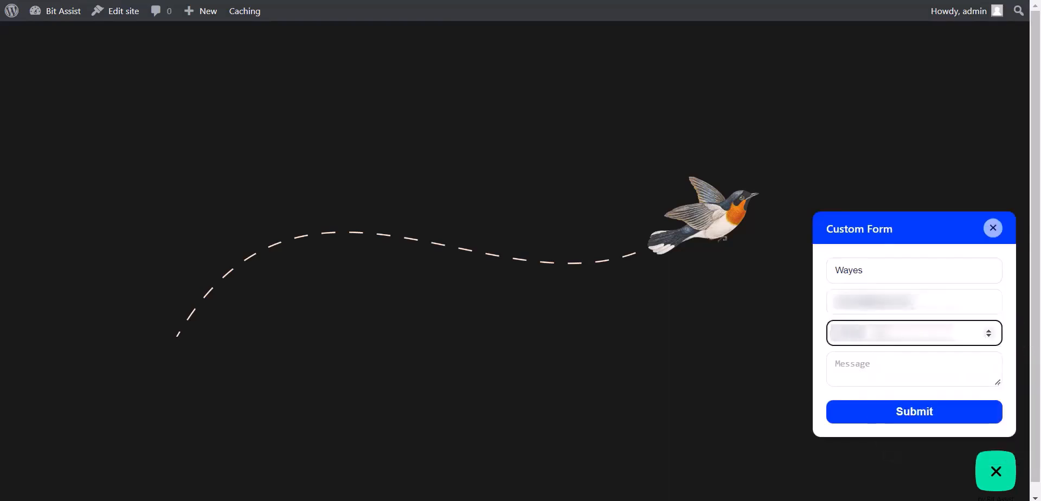
click(913, 369)
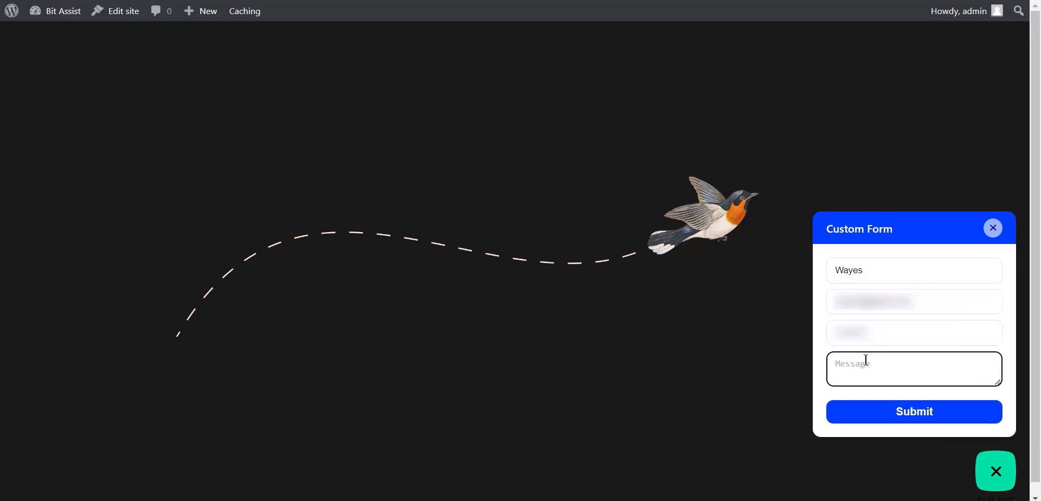
text(Hello World)
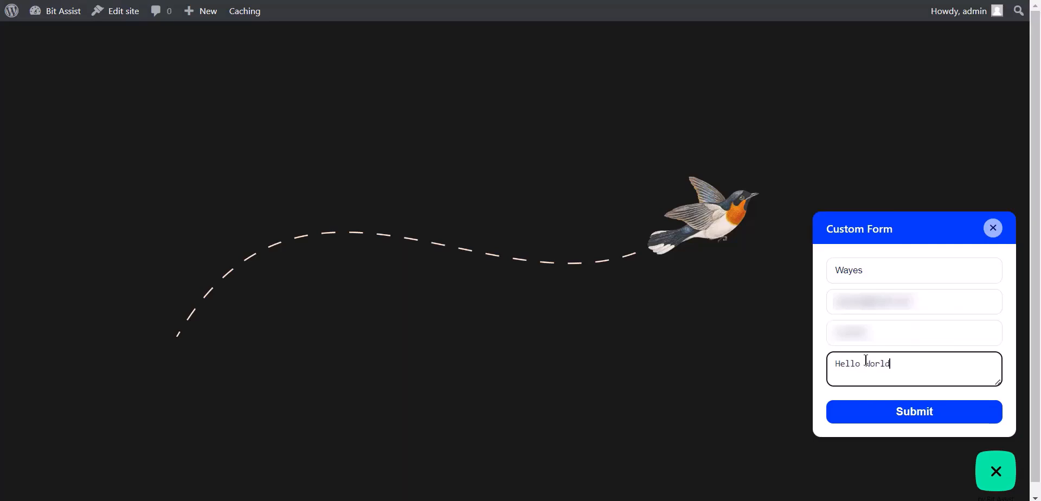
click(913, 411)
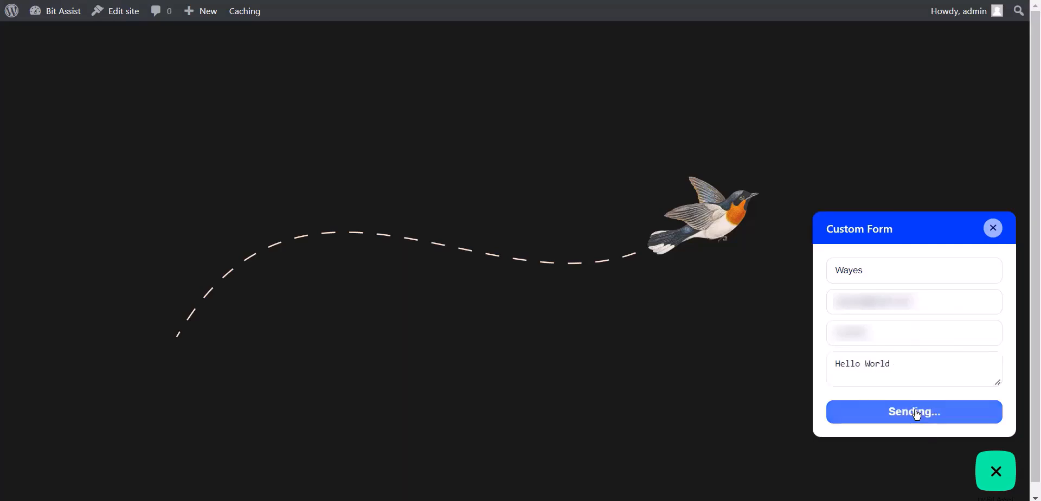
click(913, 411)
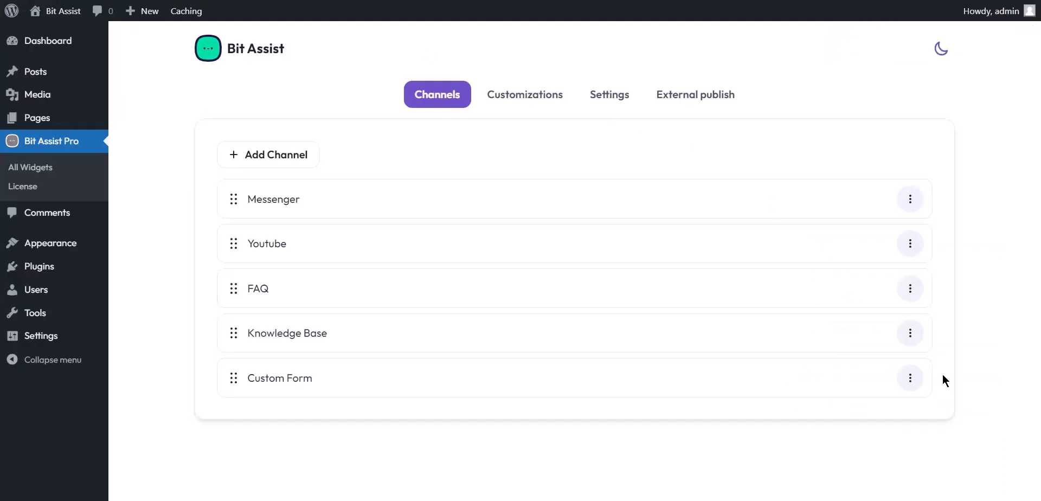
- View the Custom Form's stored responses showing the Hello World entry, then return to the widgets list
click(909, 377)
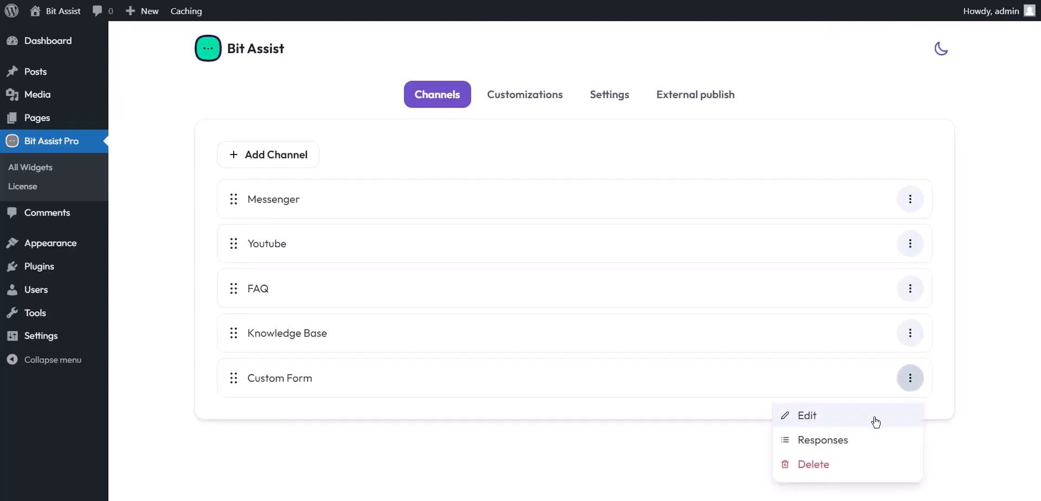
click(823, 440)
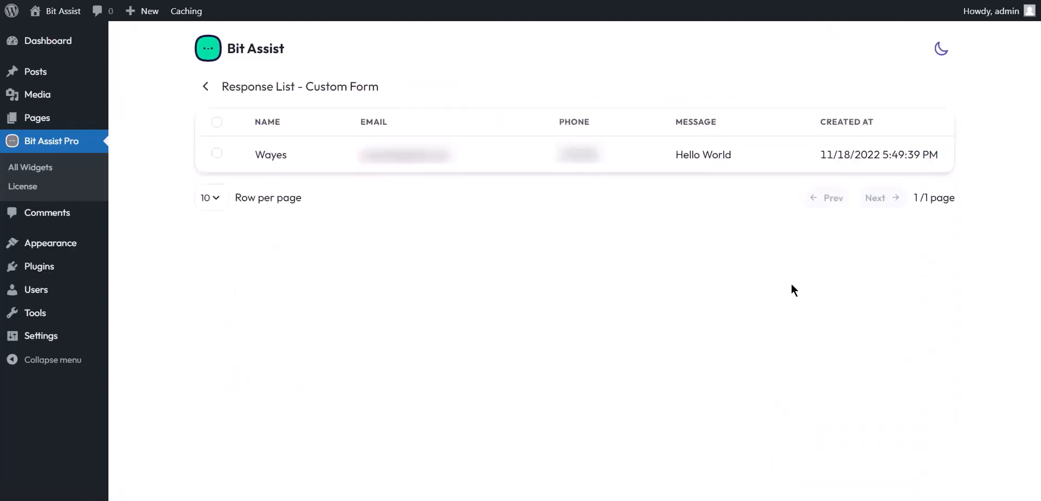
mouse_move(639, 164)
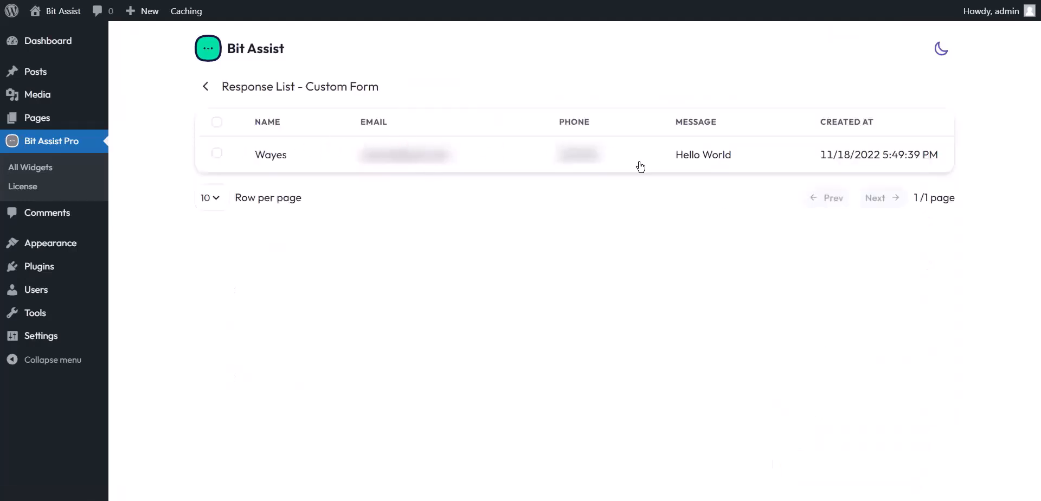
click(206, 87)
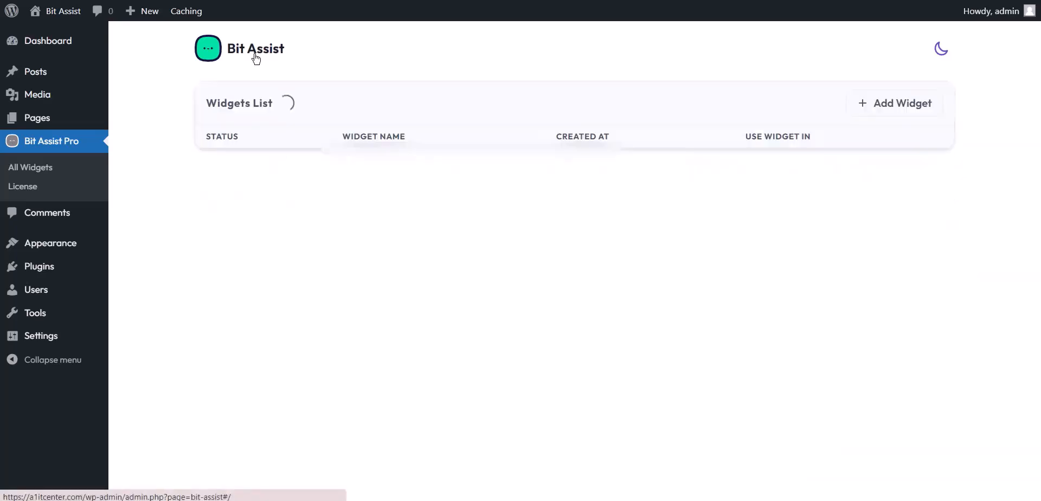
click(929, 167)
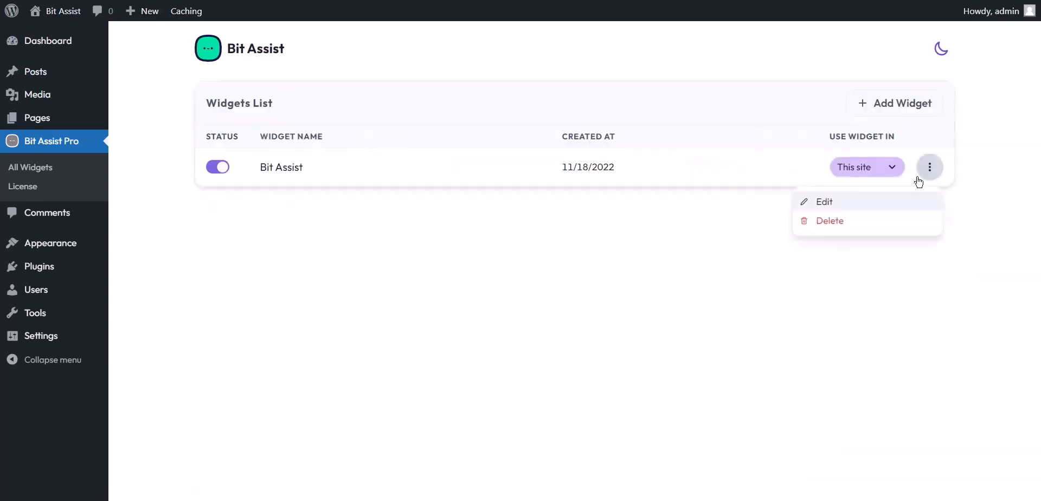
click(824, 201)
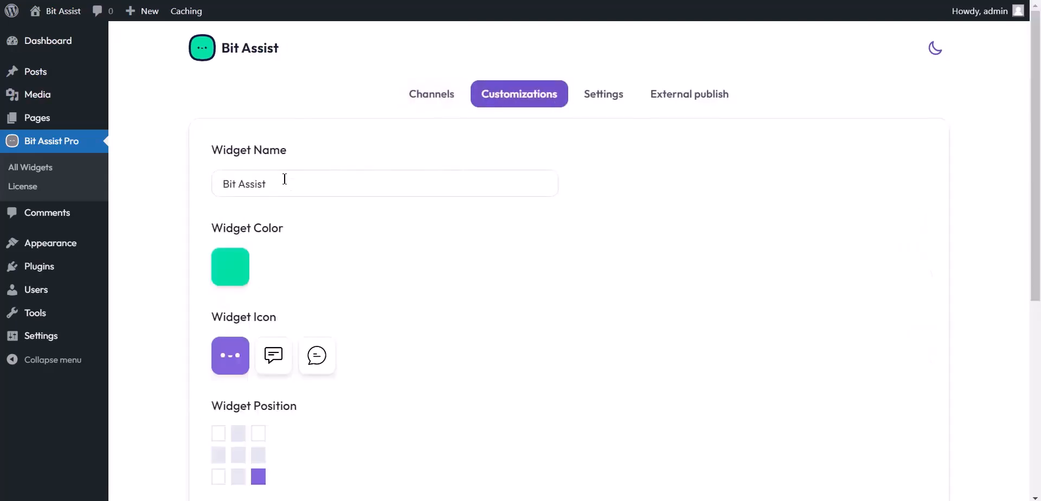
scroll(down, 3)
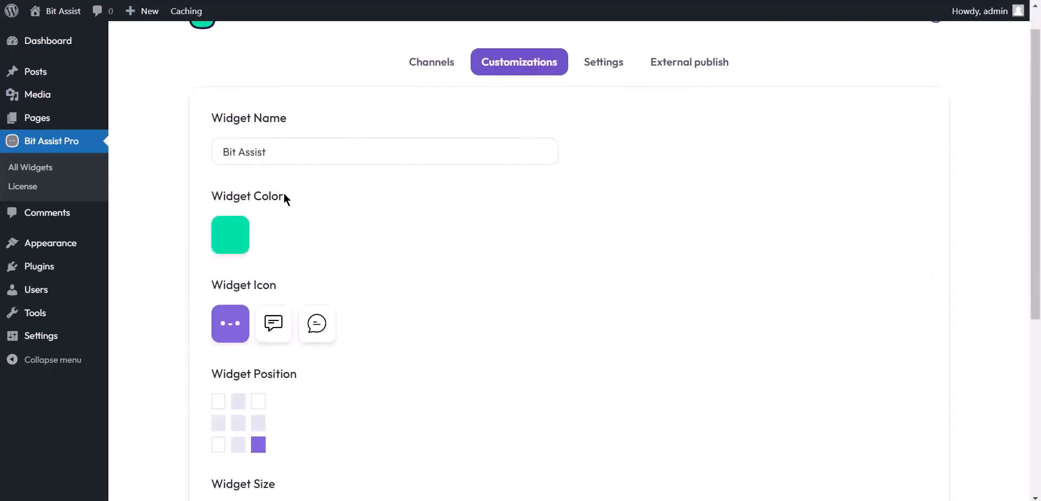
click(230, 234)
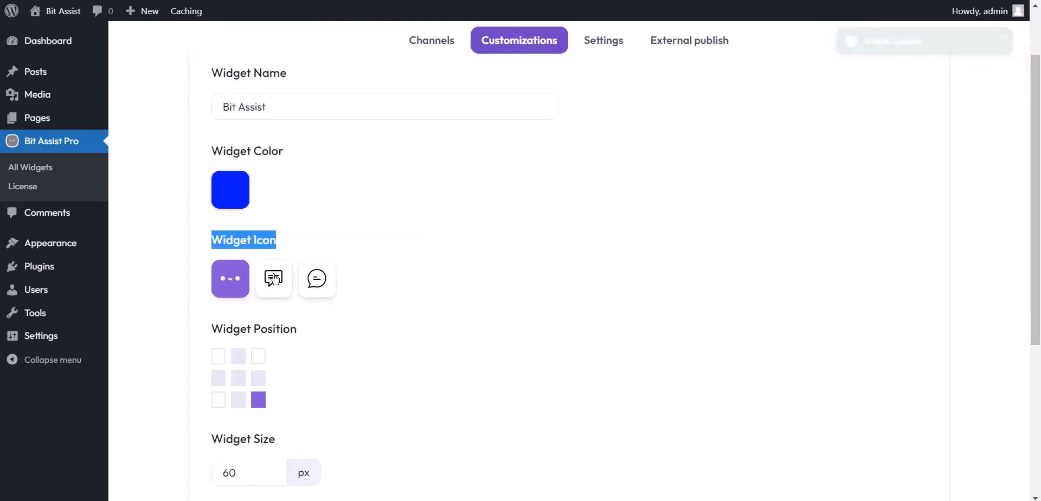
scroll(down, 3)
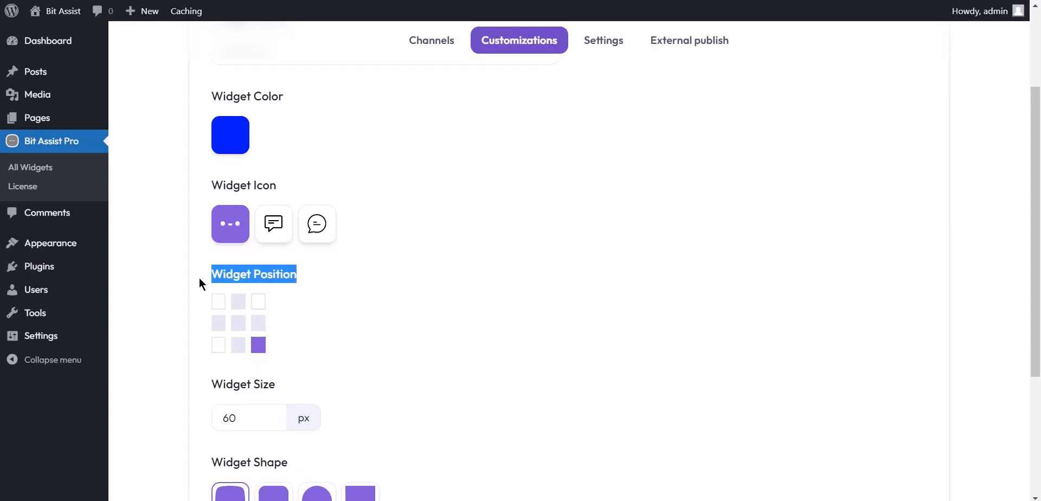
mouse_move(218, 302)
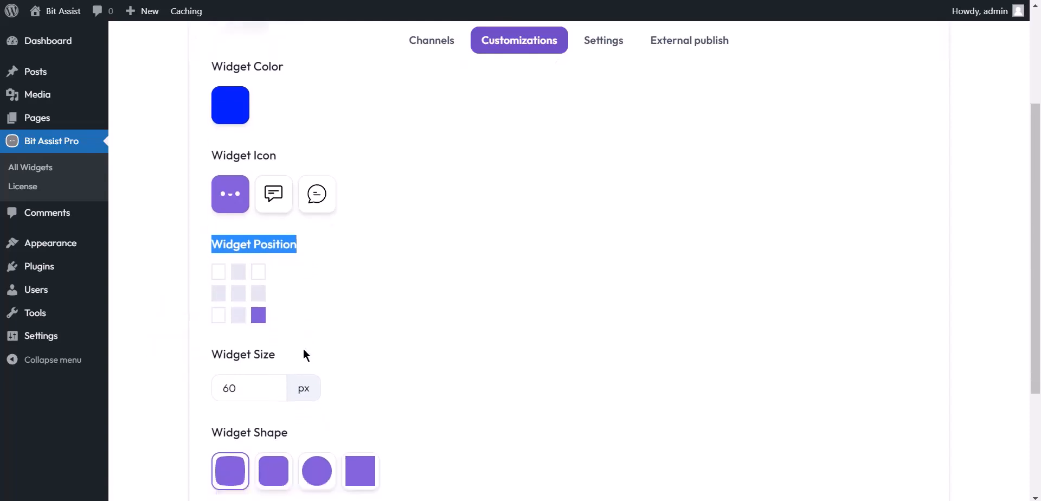
scroll(down, 3)
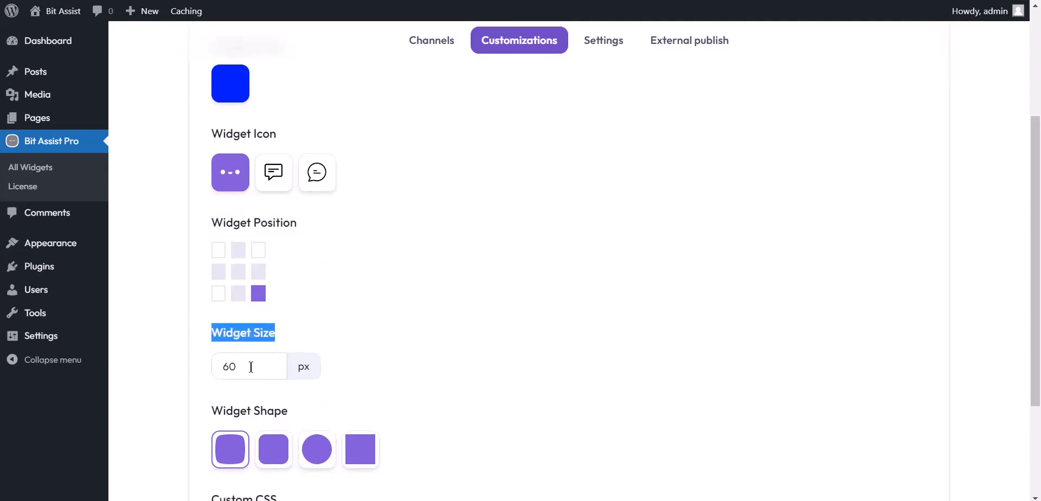
mouse_move(292, 389)
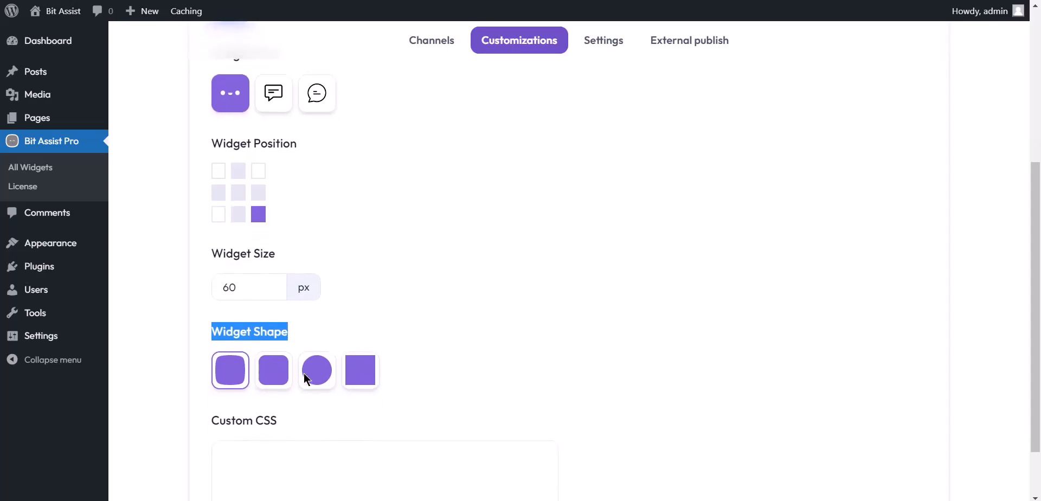
scroll(down, 3)
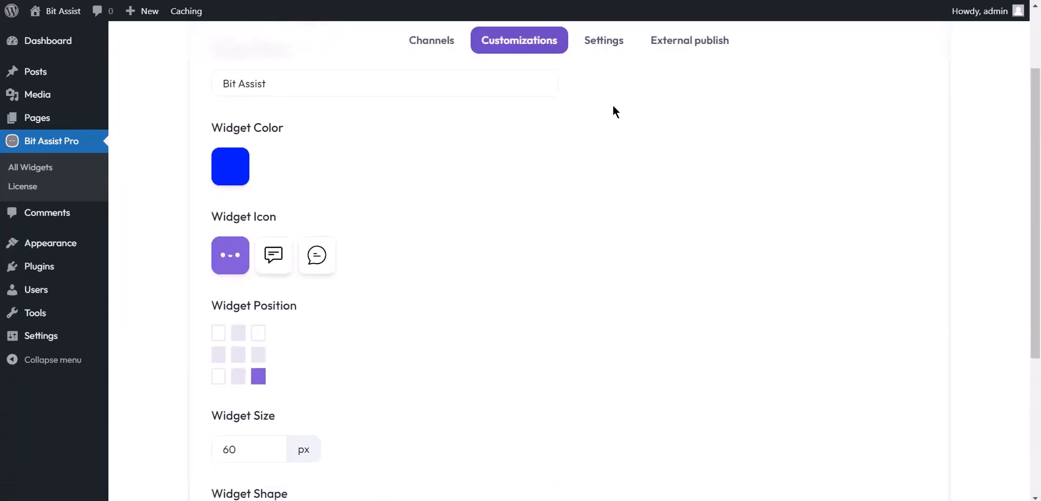
- In widget settings, try business hours (remove Wednesday, add Saturday, browse timezones), then switch them off
click(603, 40)
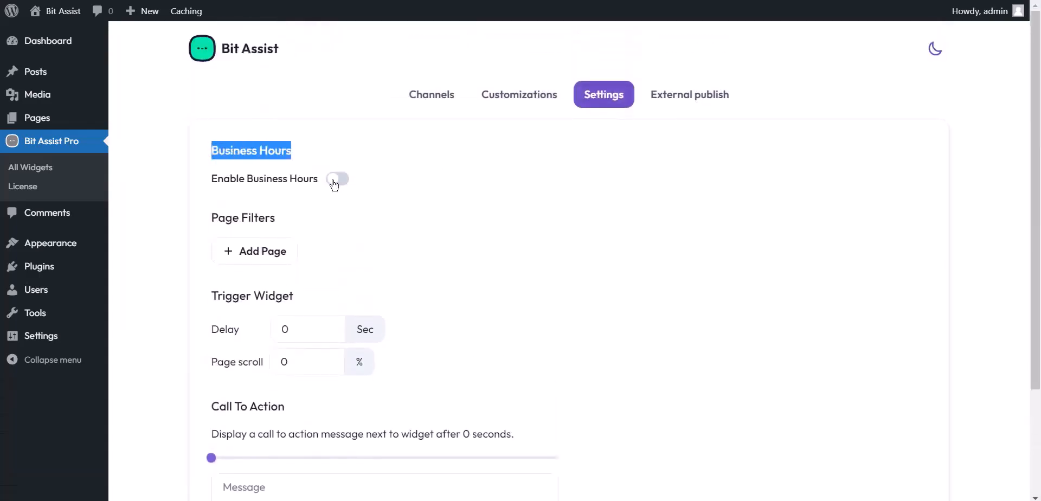
click(337, 178)
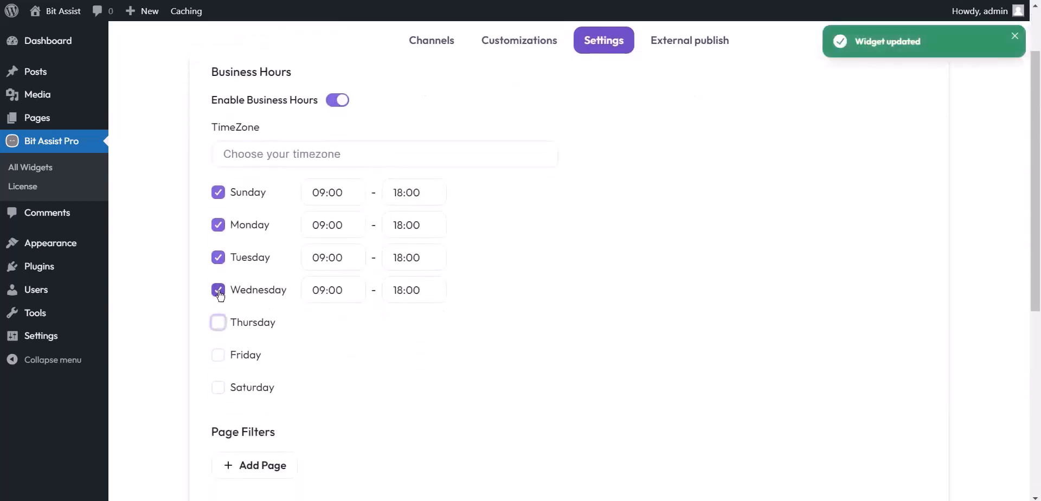
click(218, 290)
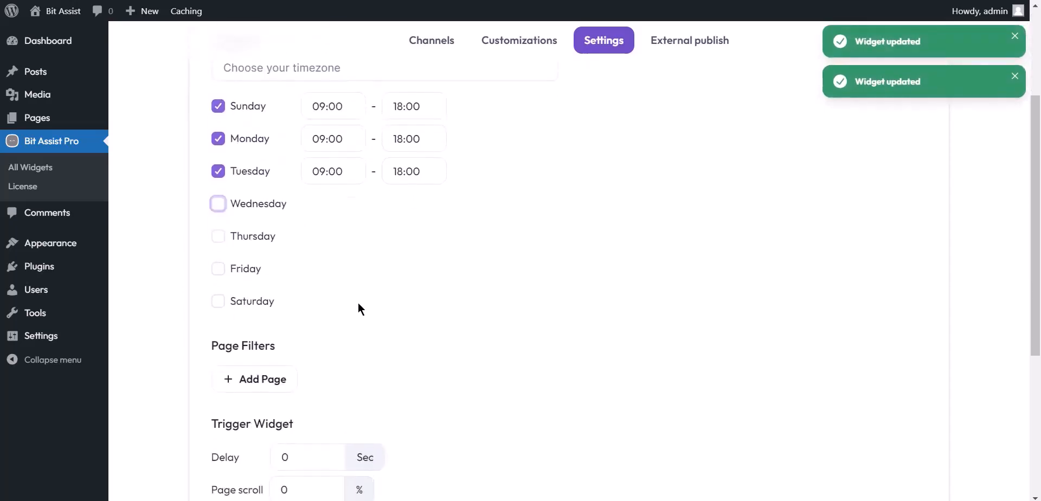
click(218, 300)
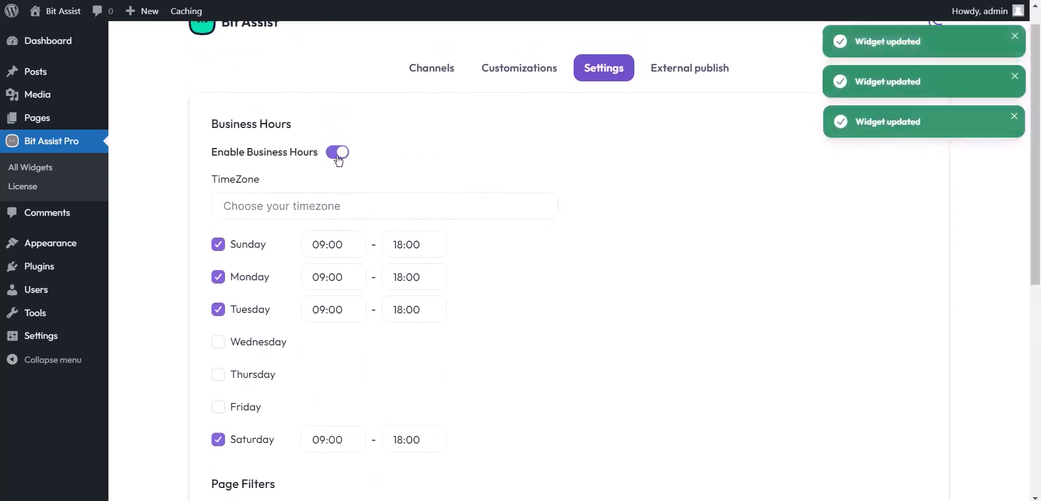
click(384, 206)
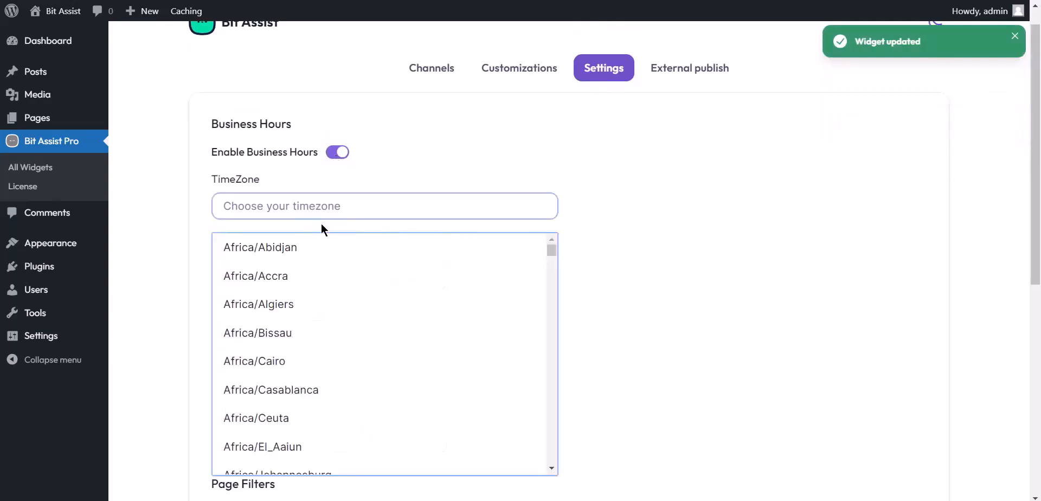
scroll(down, 3)
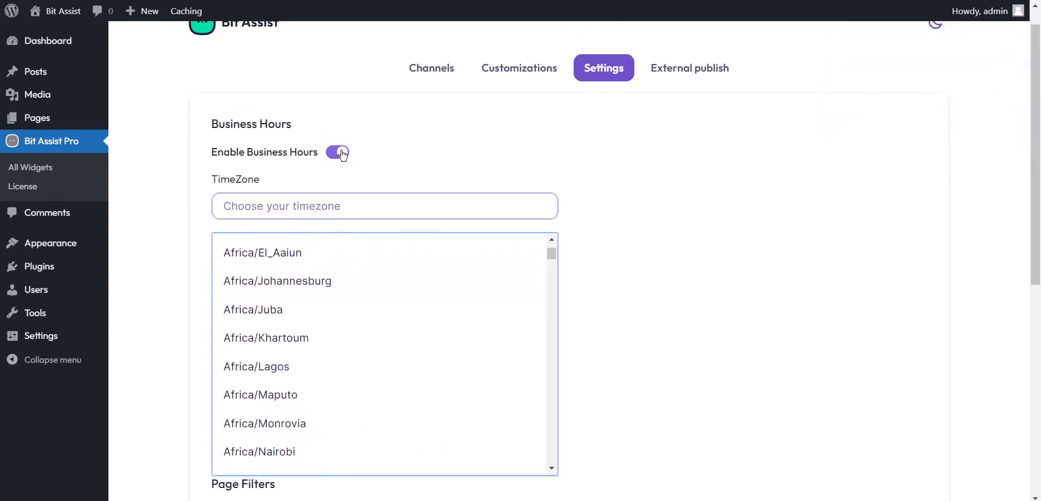
click(338, 151)
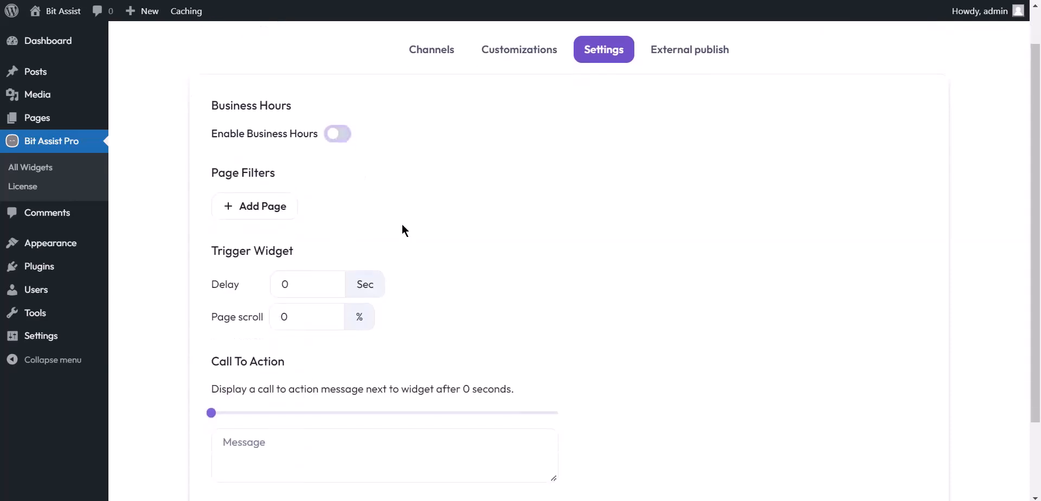
- Set a call-to-action message 'Need Help?' to appear after 1 second
click(254, 206)
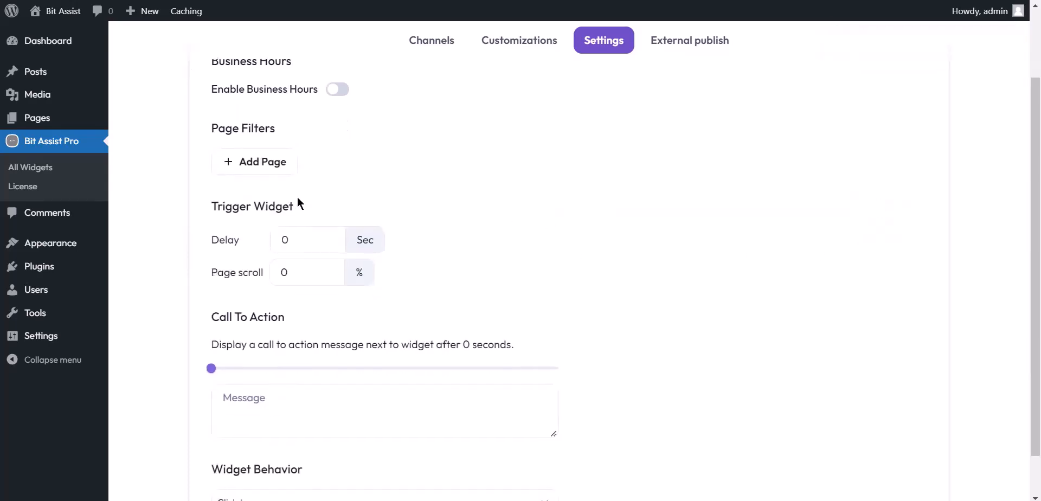
double_click(252, 206)
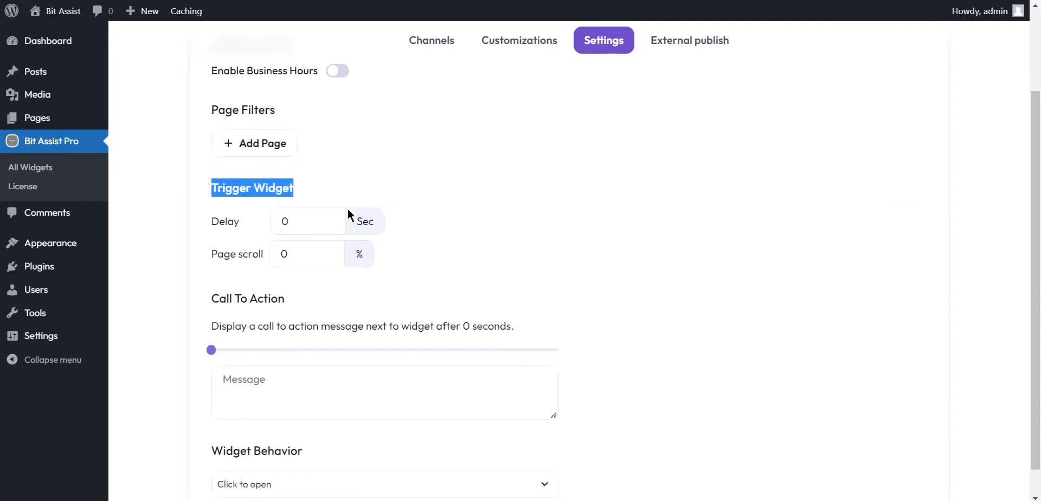
scroll(down, 3)
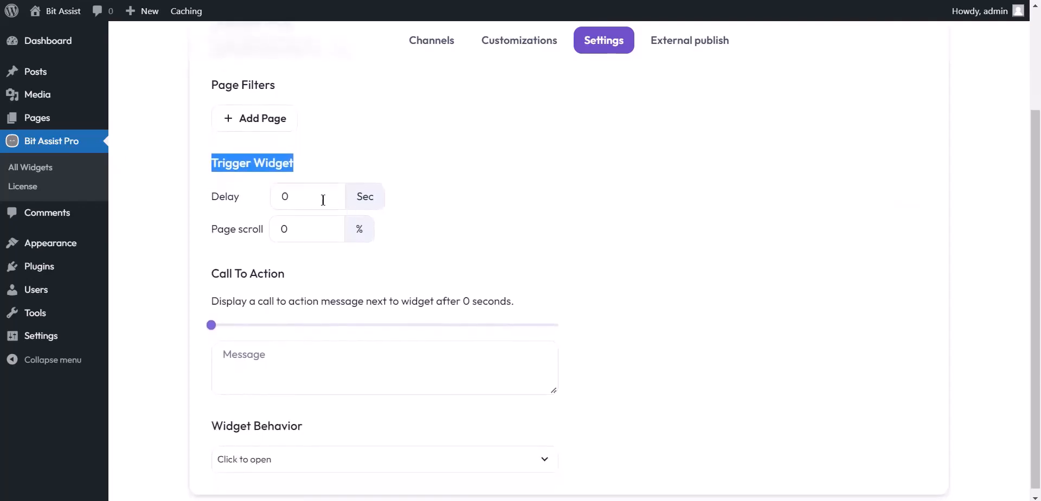
click(306, 229)
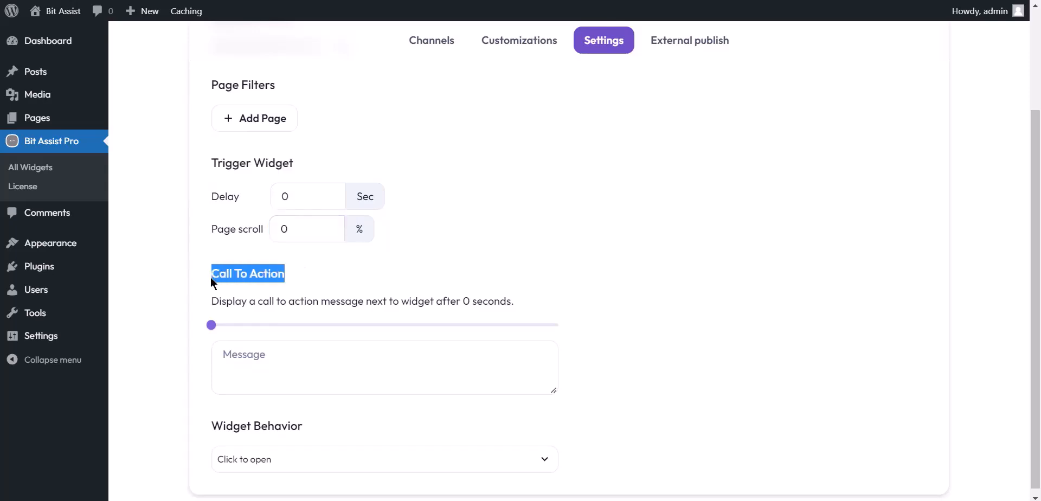
mouse_move(355, 282)
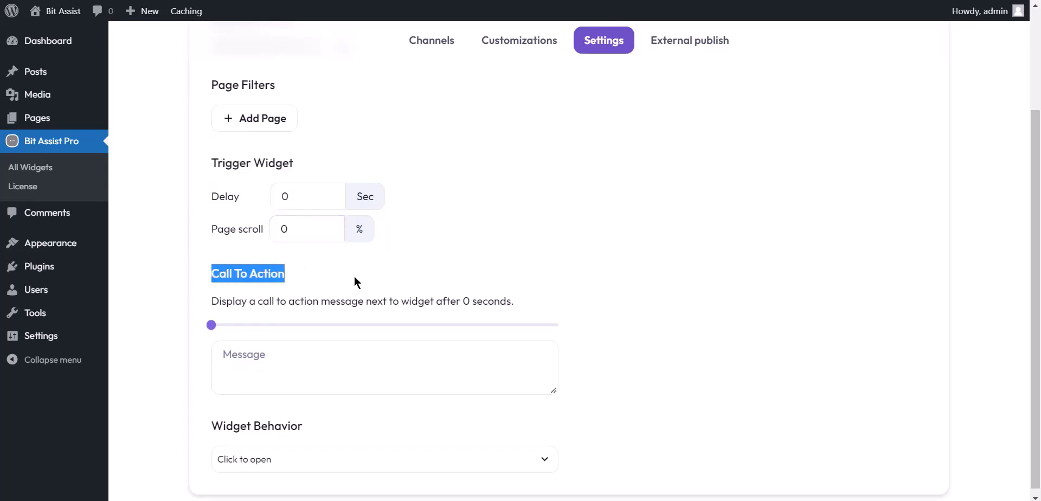
scroll(down, 3)
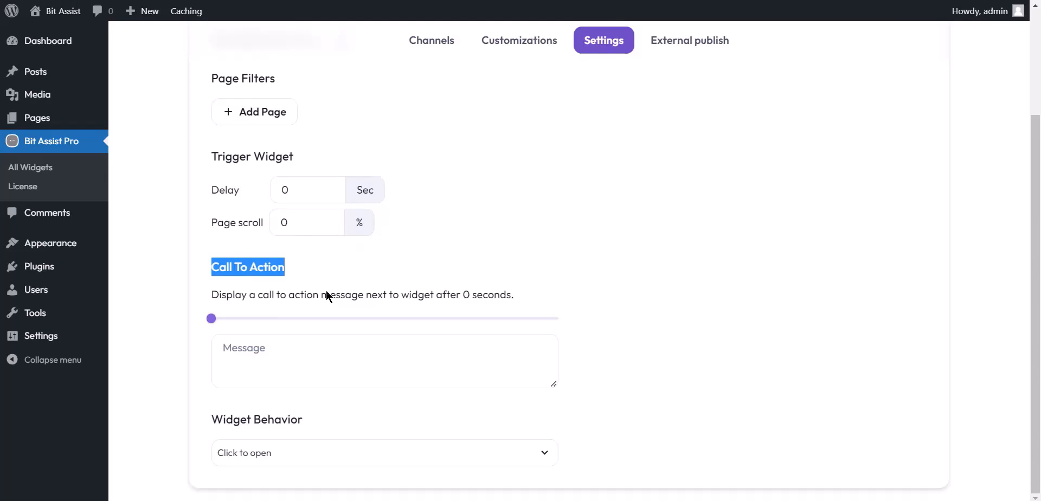
drag(212, 318, 219, 319)
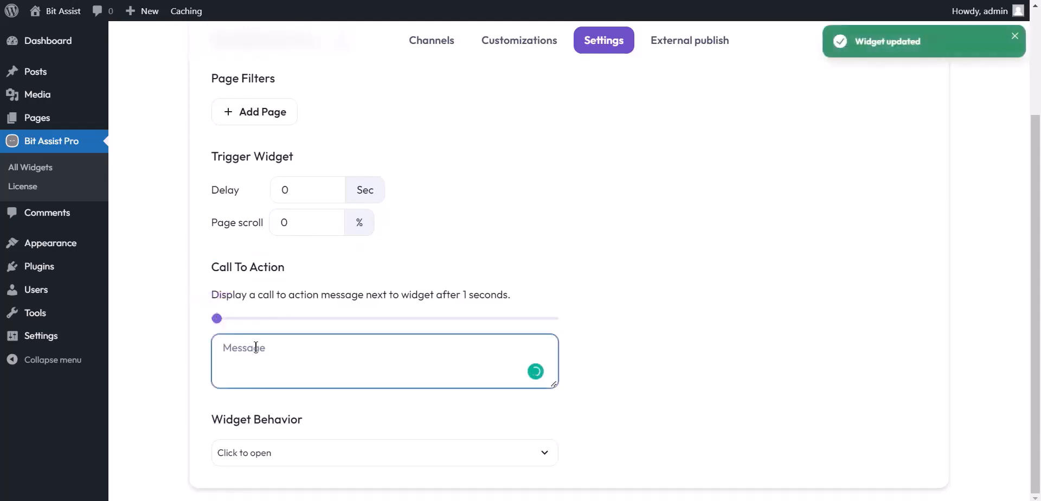
text(Need Help?)
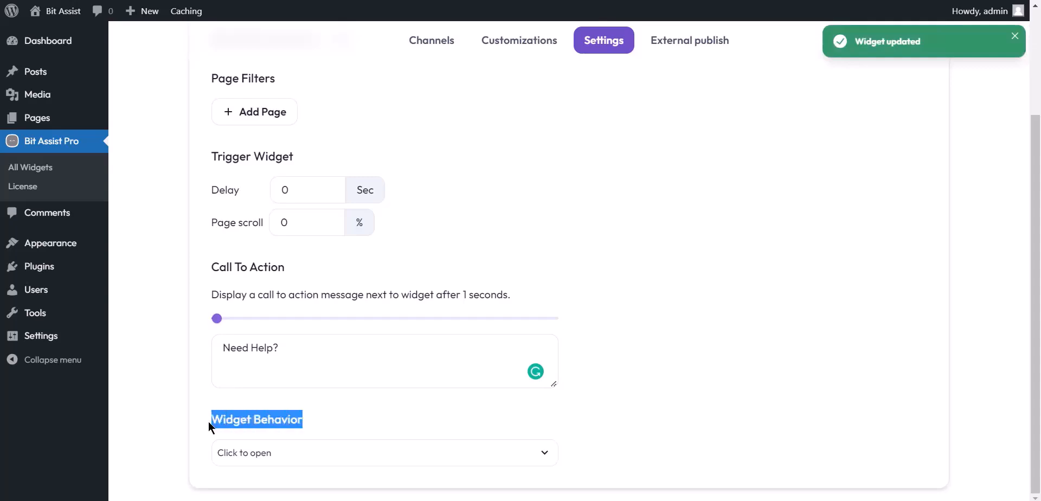
mouse_move(384, 423)
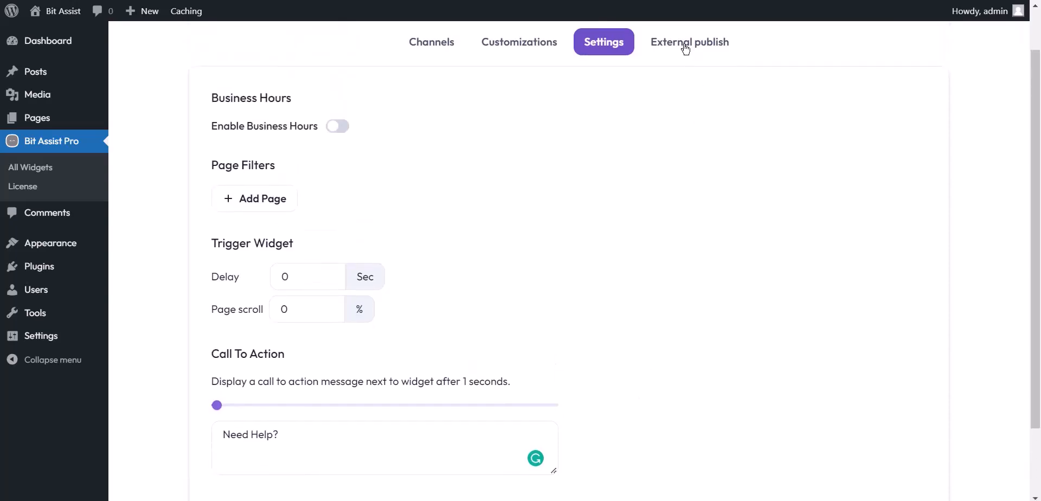
- From All Widgets, change Use Widget In to External site for the Bit Assist widget
click(690, 43)
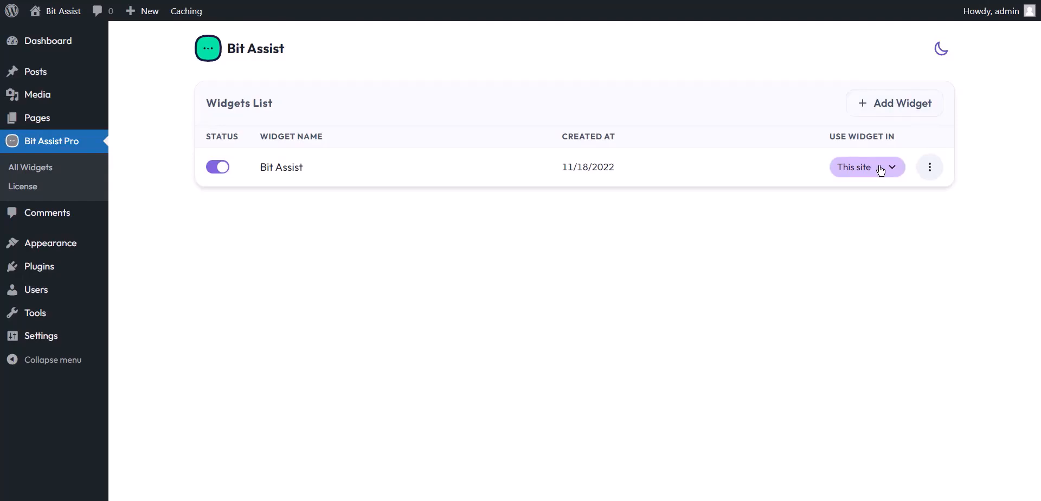
click(866, 166)
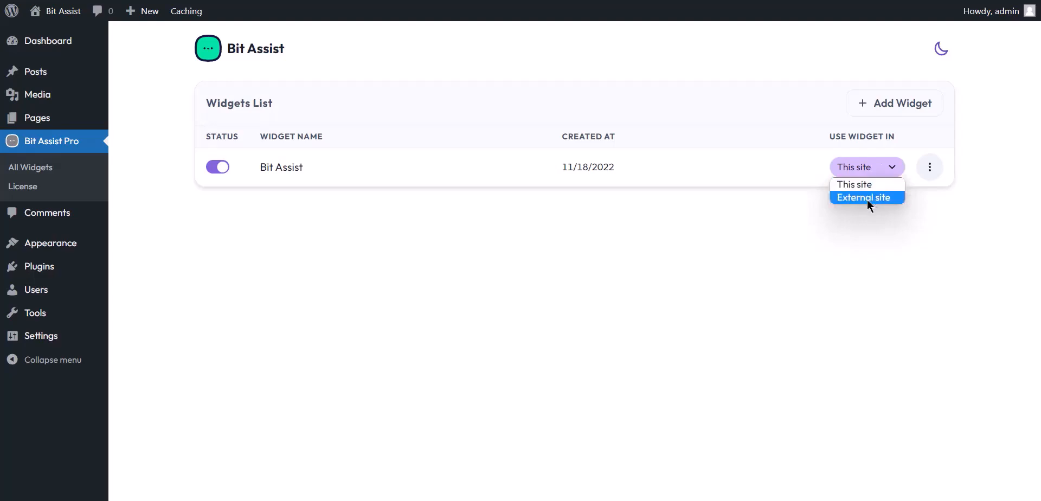
click(863, 198)
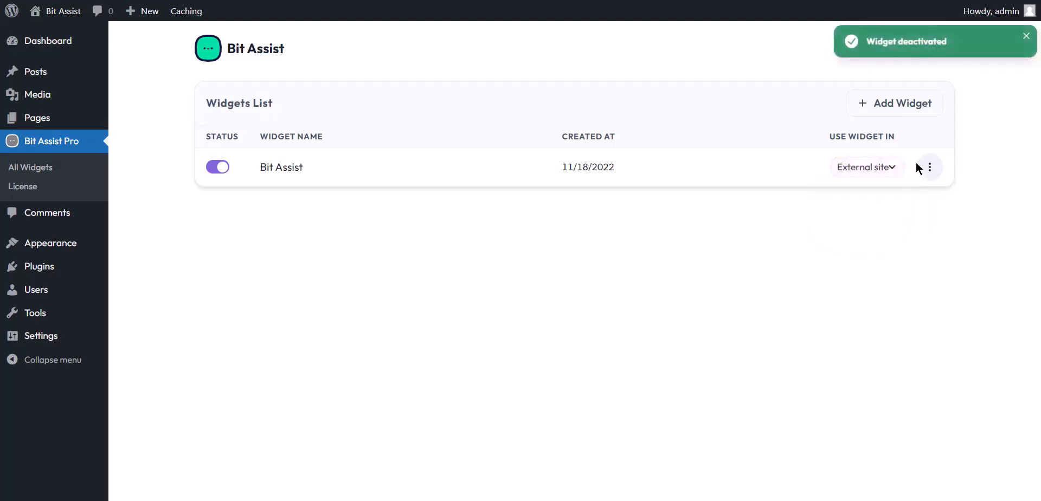
click(929, 167)
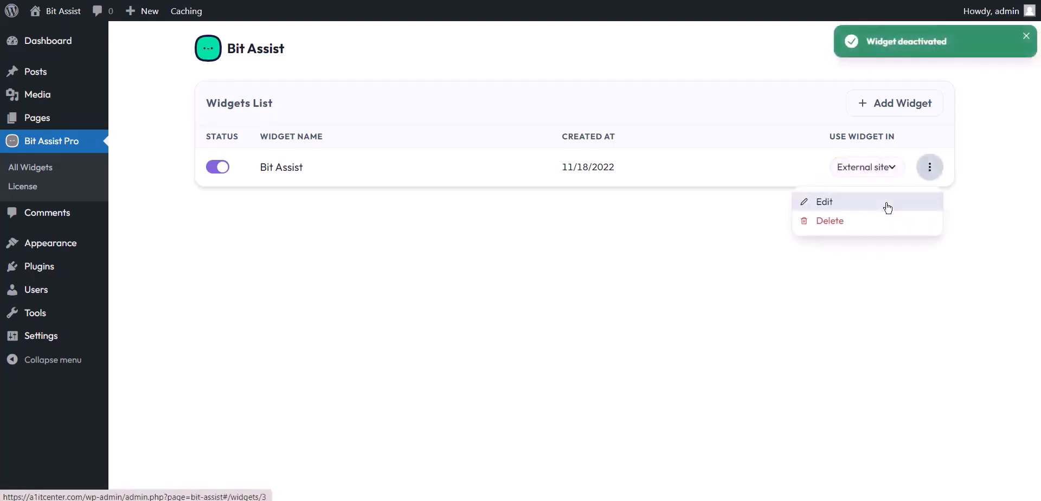
- Add the squarespace.com domain under External publish, save it, and copy the embed script
click(823, 202)
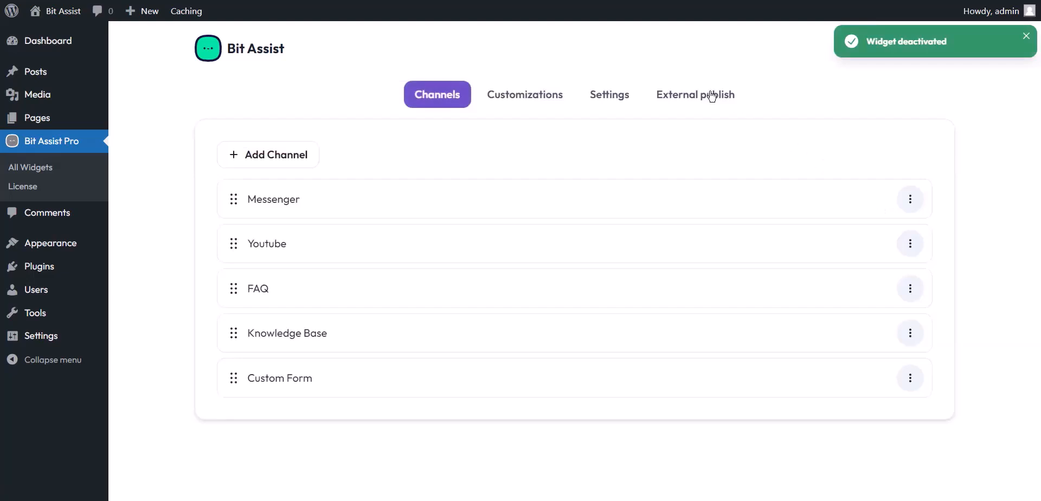
click(694, 94)
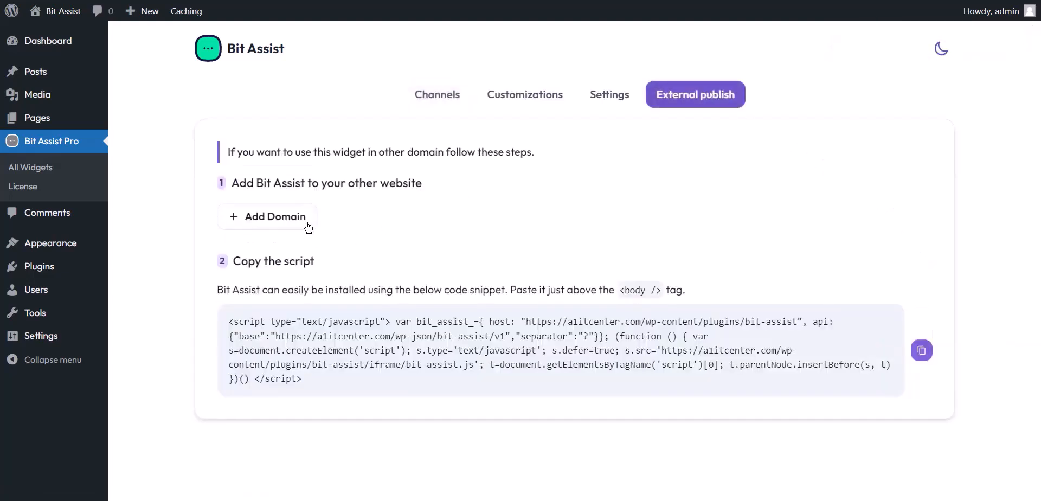
click(267, 216)
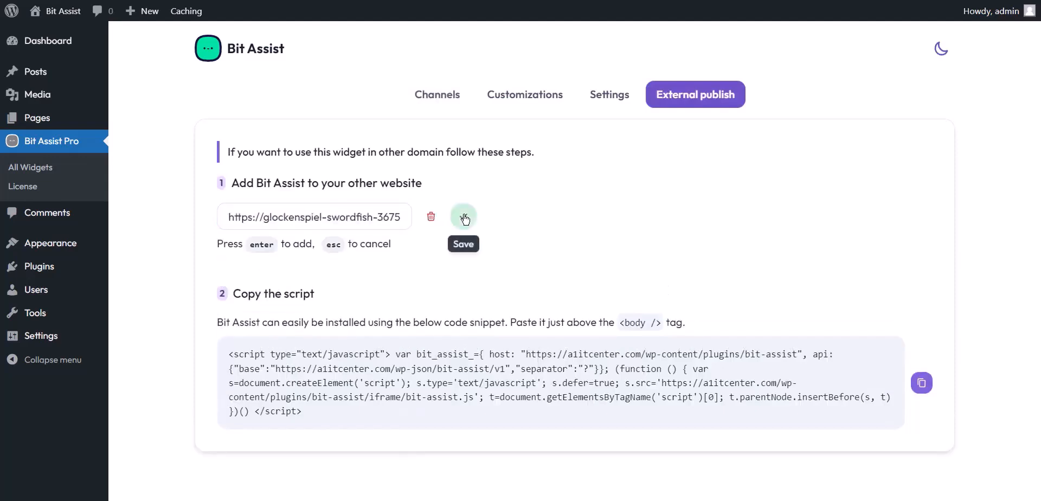
click(463, 216)
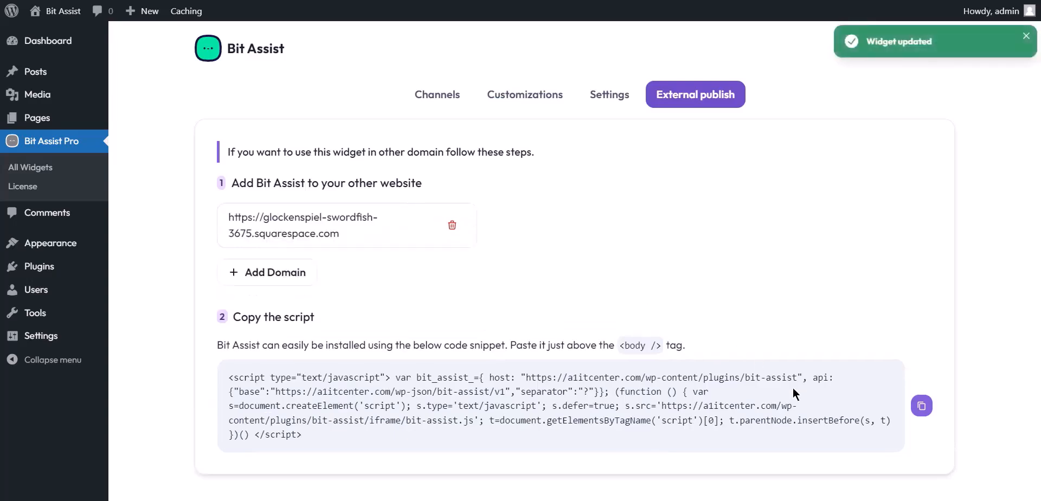
click(921, 406)
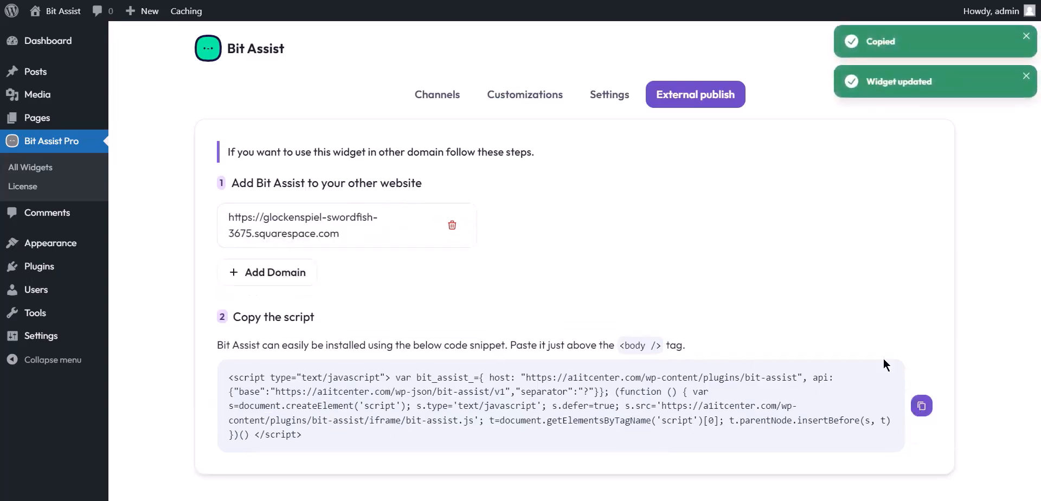